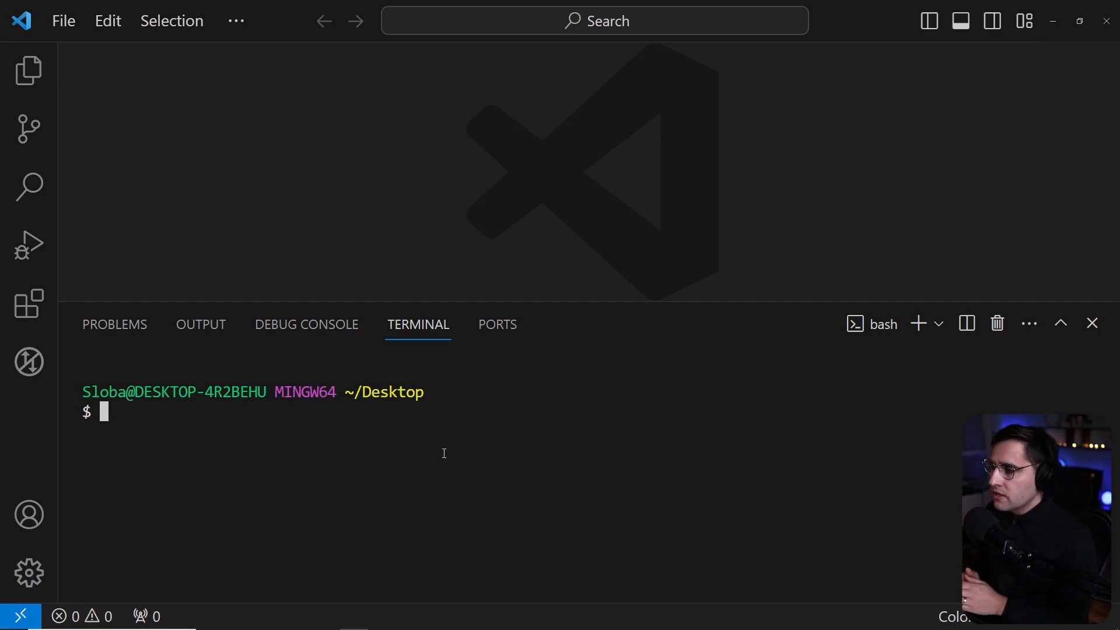
Check the currently installed Node.js version, then clear the terminal.
type("nov")
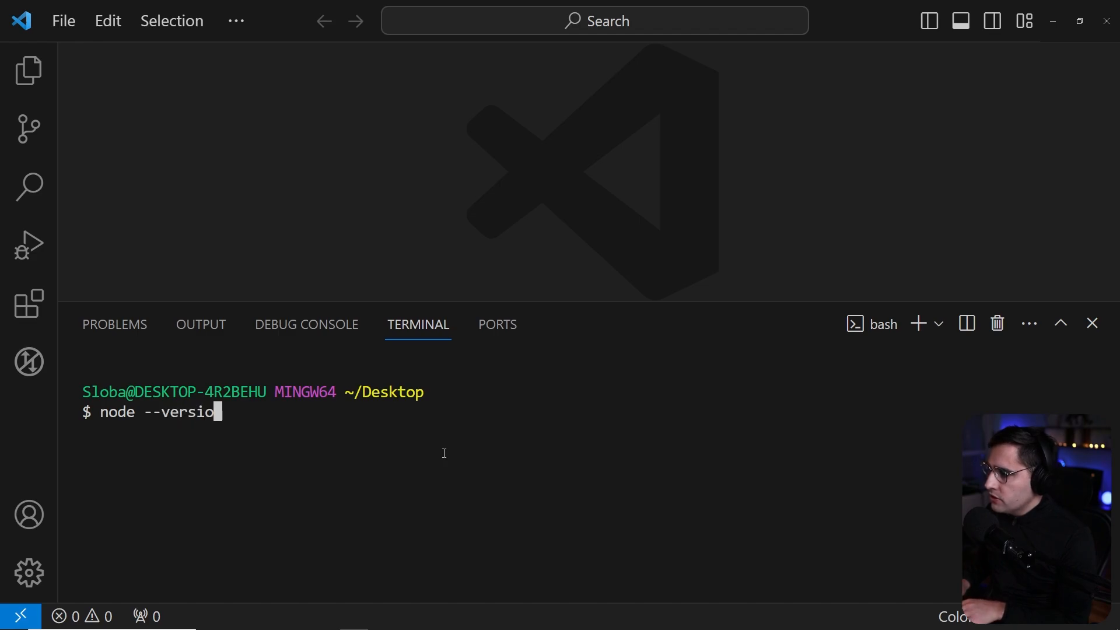
key("Return")
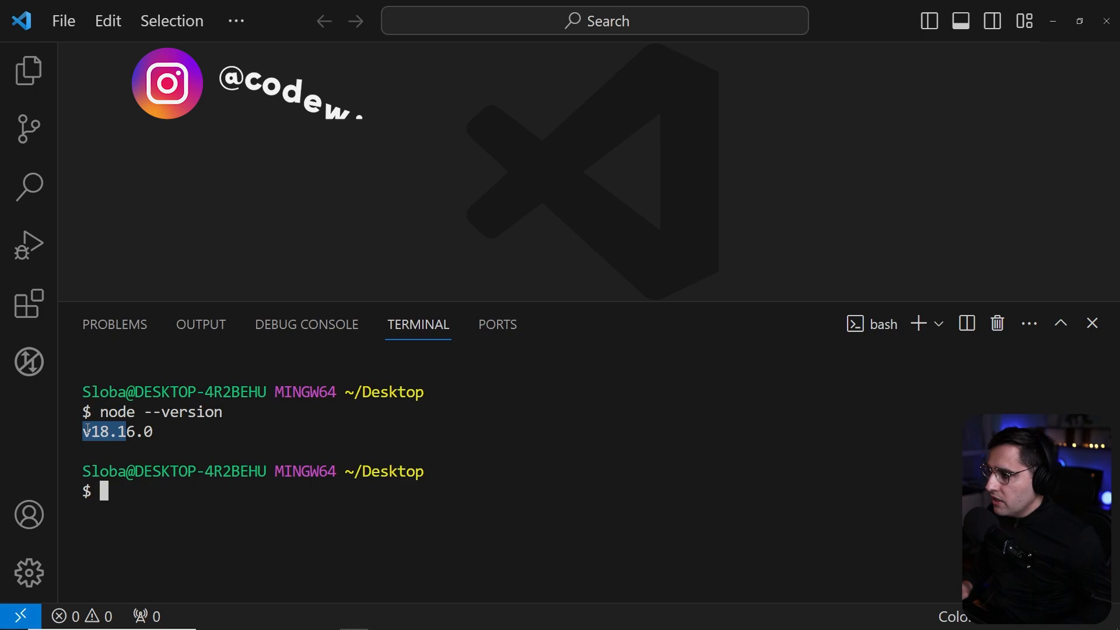
type("clear")
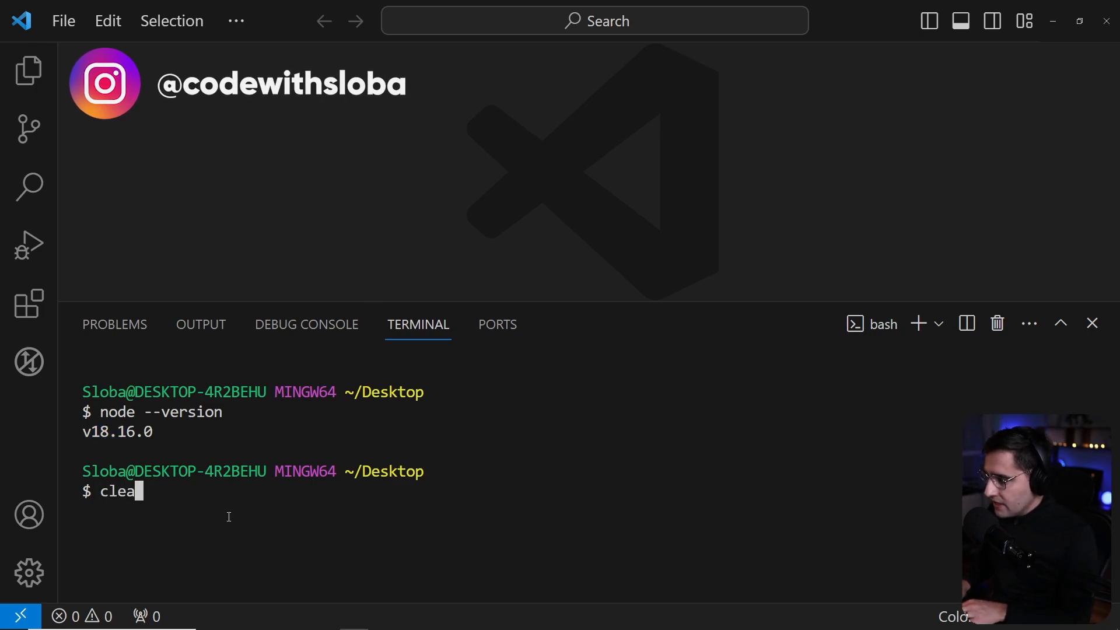
key("Return")
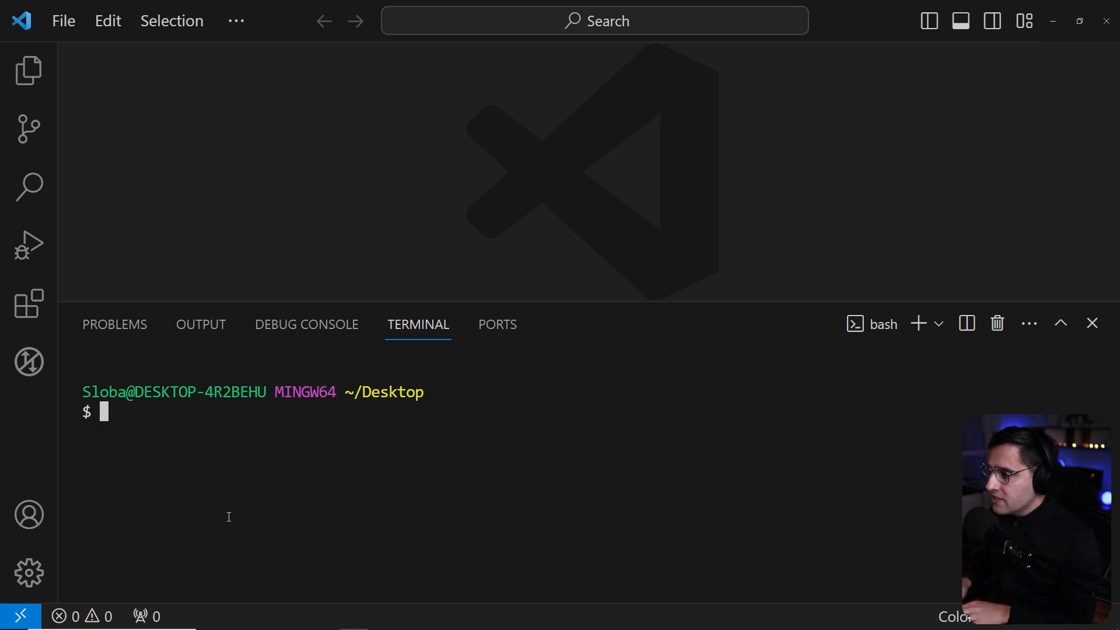
Install the latest LTS Node.js release with nvm install --lts.
type("nvm")
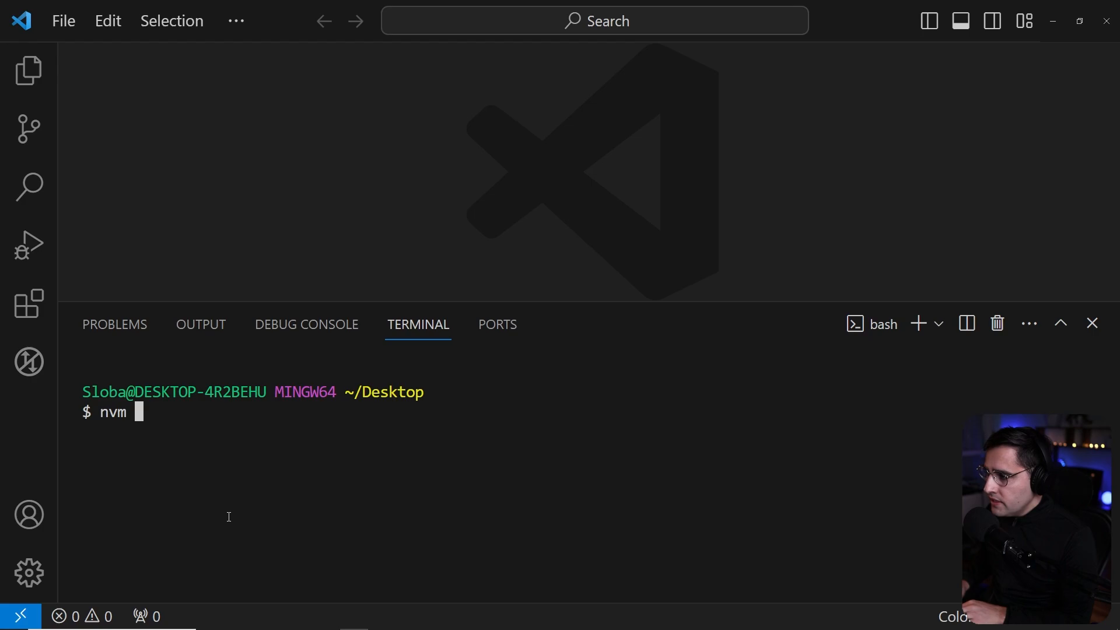
type("ins")
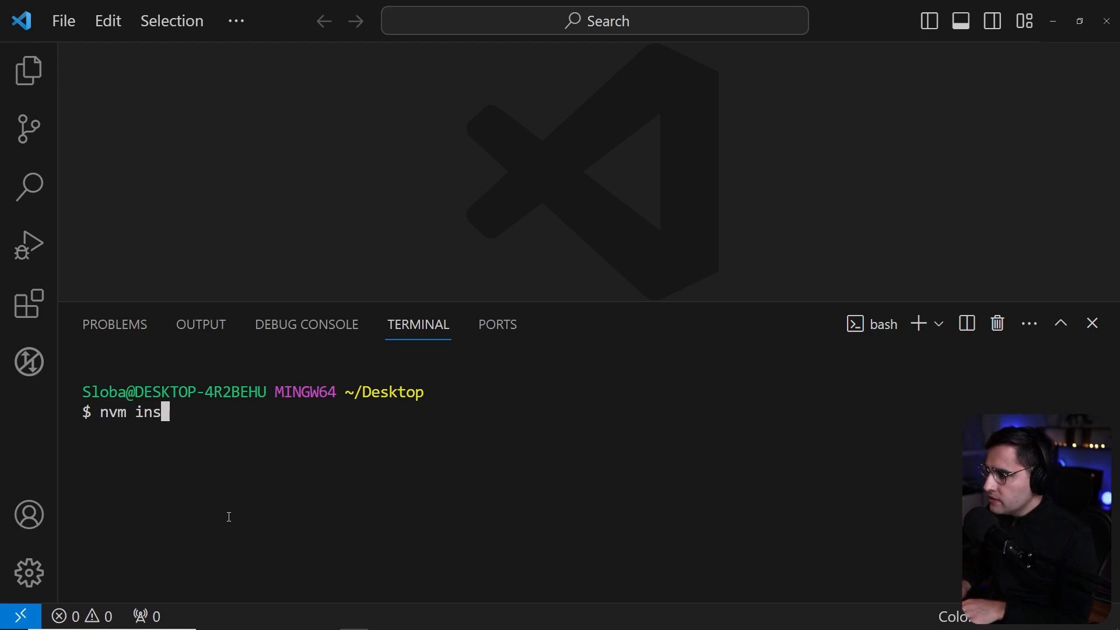
type("tall")
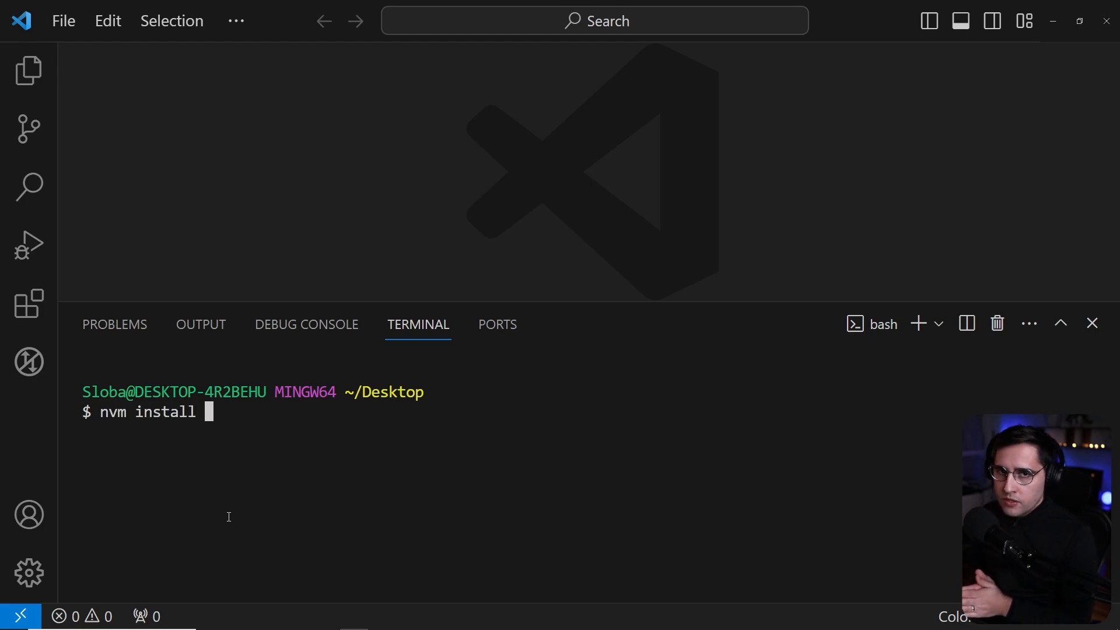
type("--lts")
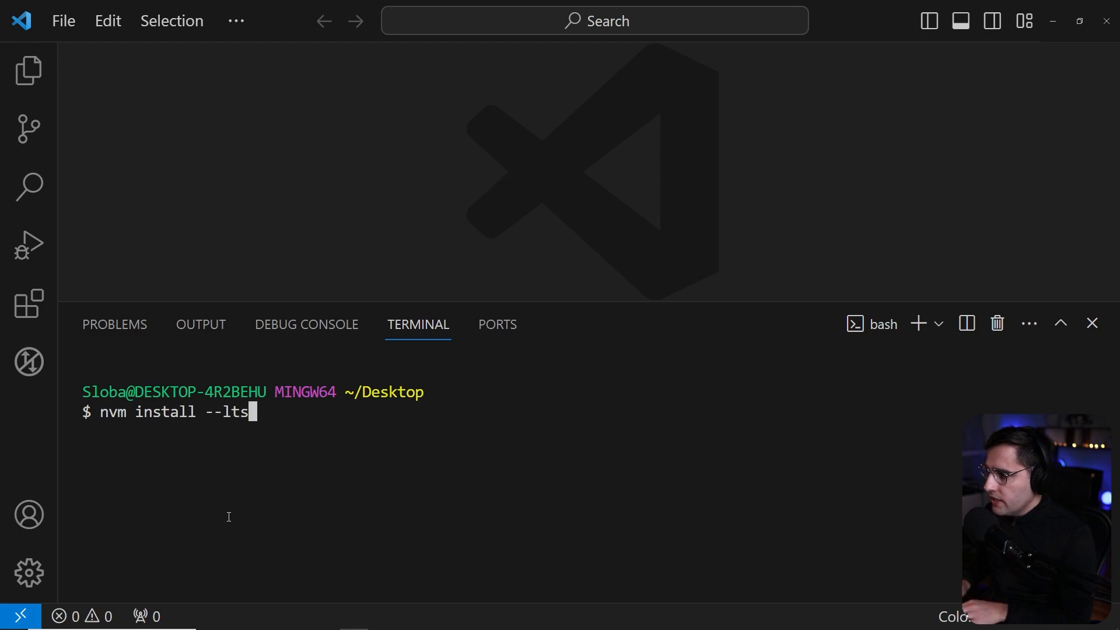
key("Return")
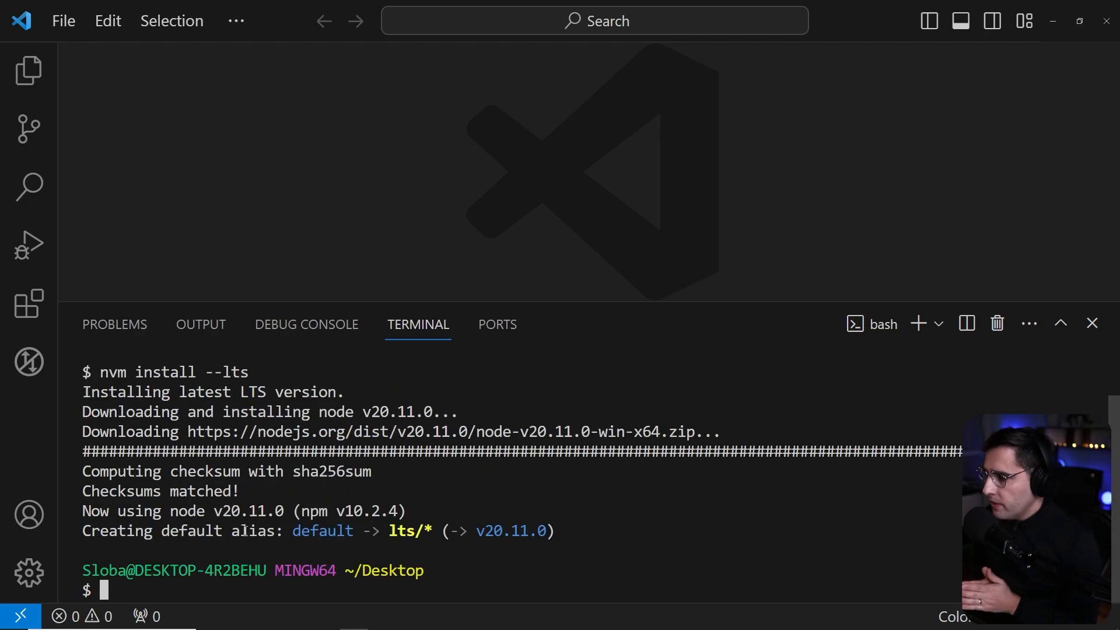
Confirm Node v20.11.0 is active with node --version and clear the terminal.
type("no")
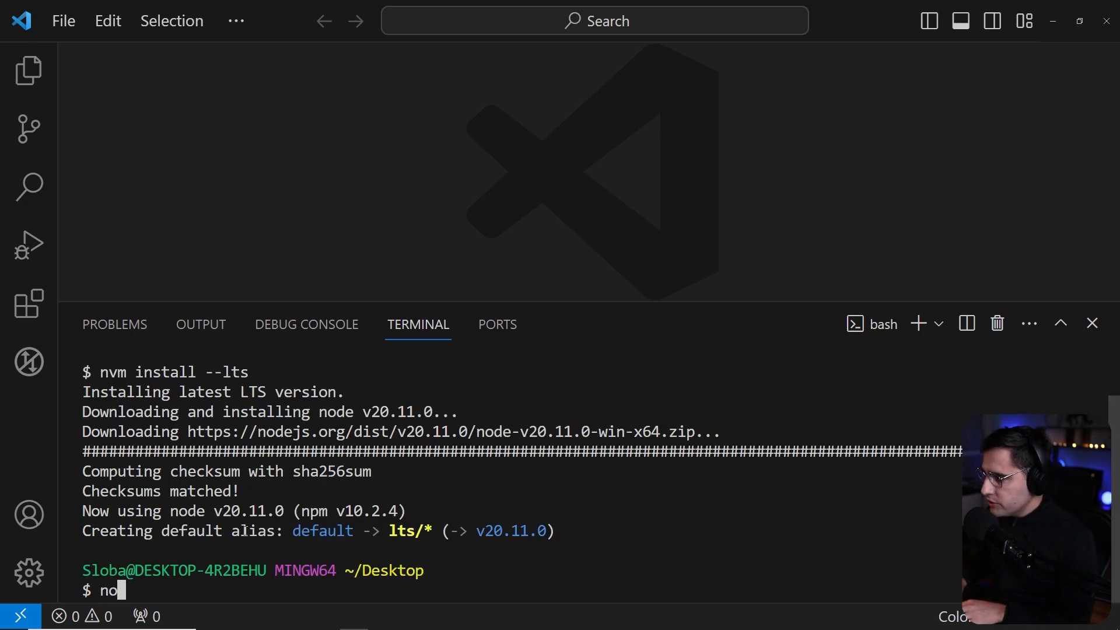
key("Return")
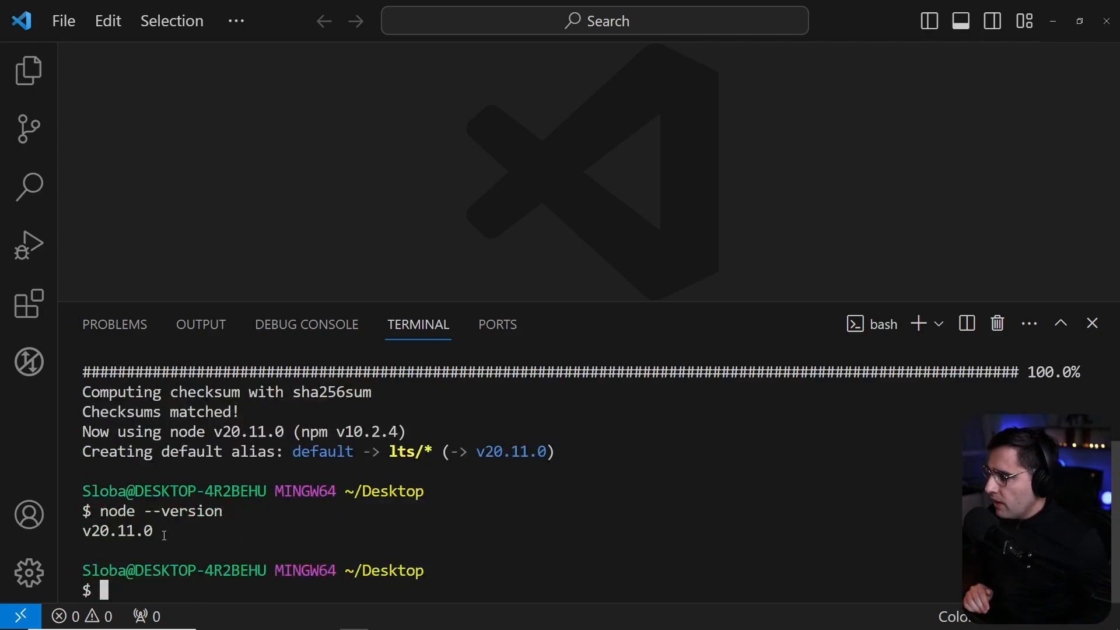
type("c")
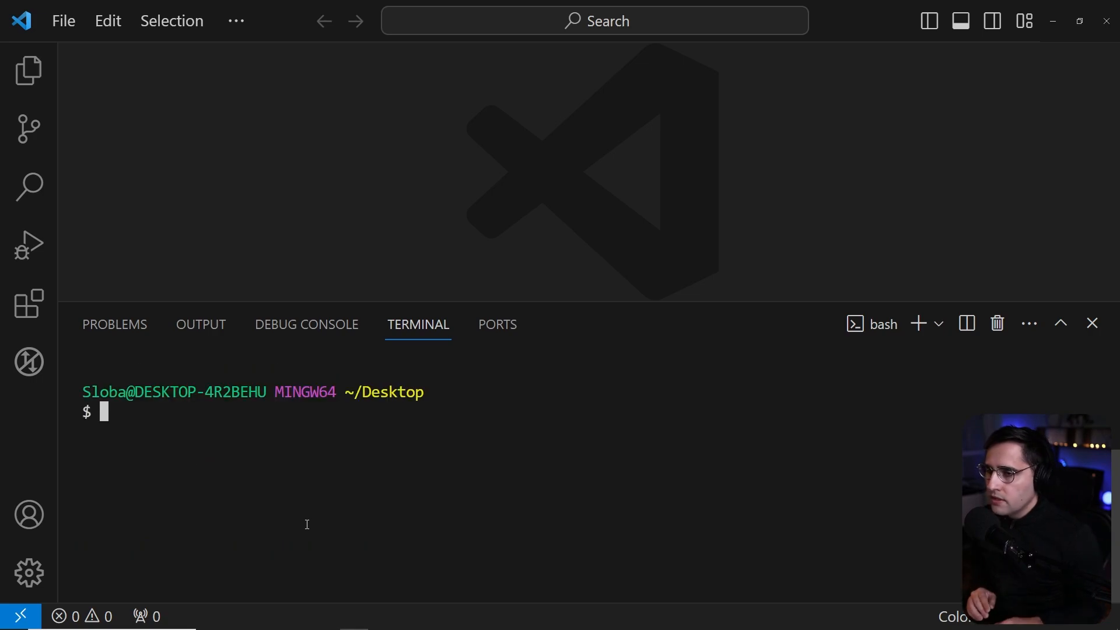
mouse_move(526, 464)
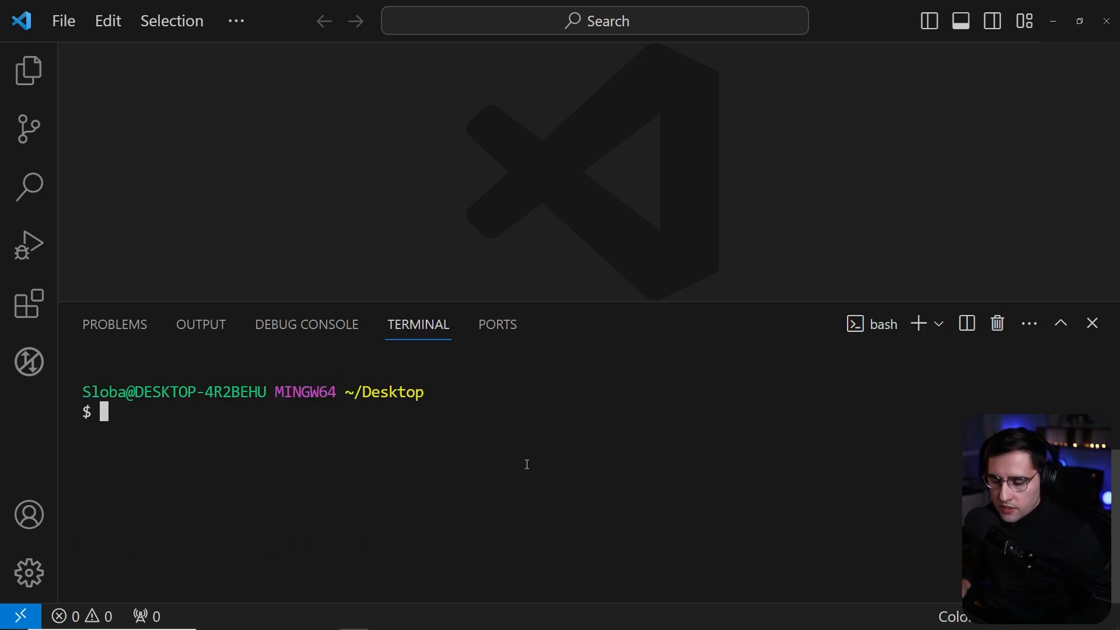
Run npx create-next-app@latest tutorial: no TypeScript, App Router, default import alias.
type("npx c")
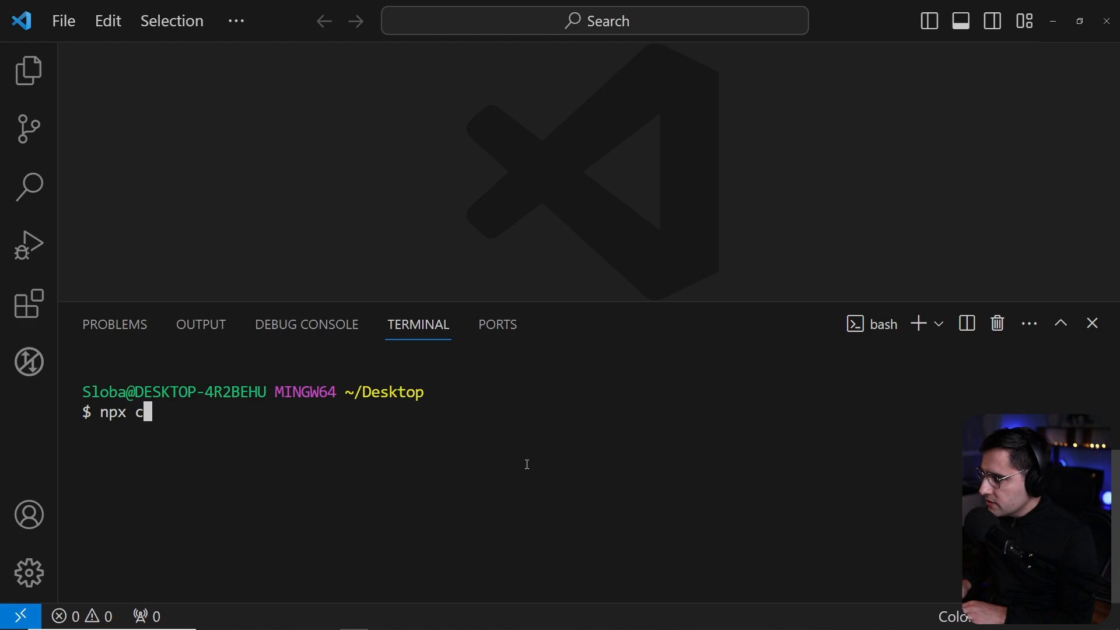
type("reate-next-ap")
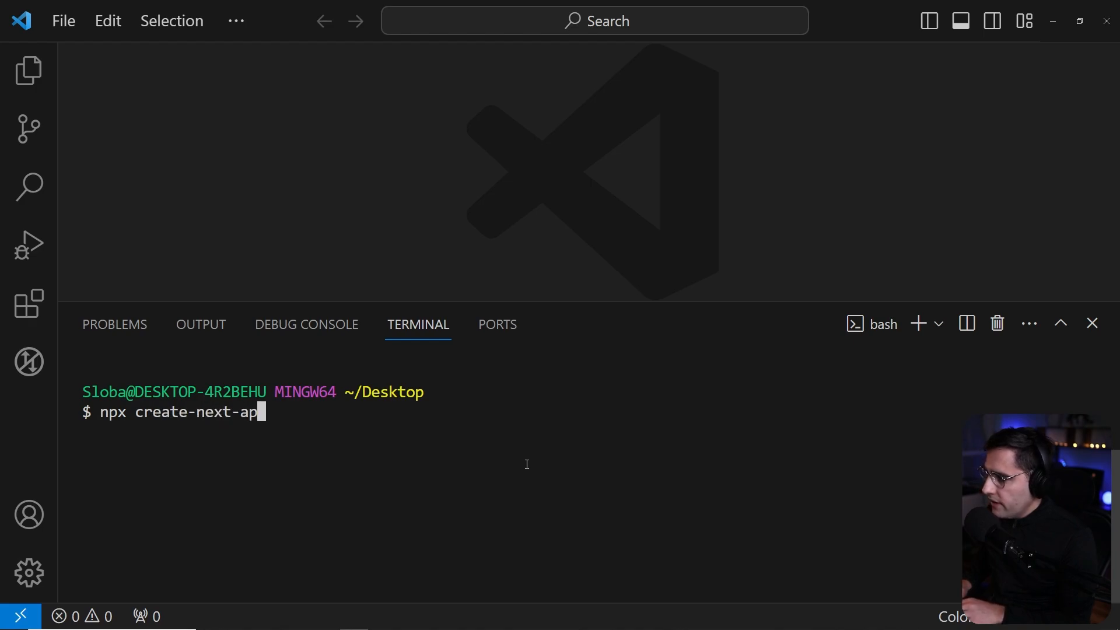
type("@latest")
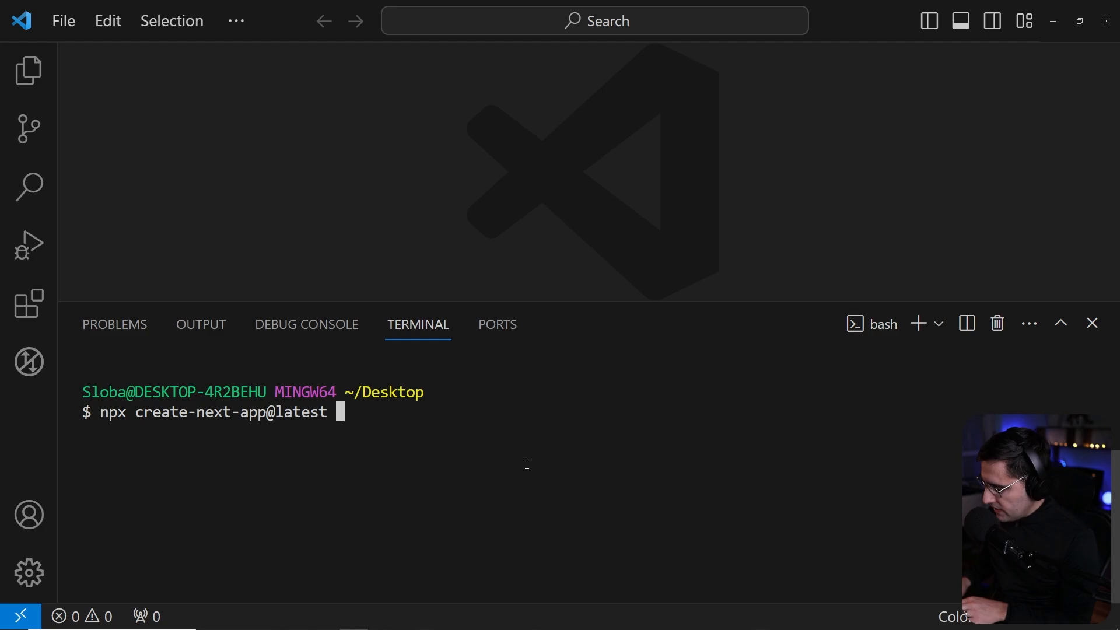
type("tutorial")
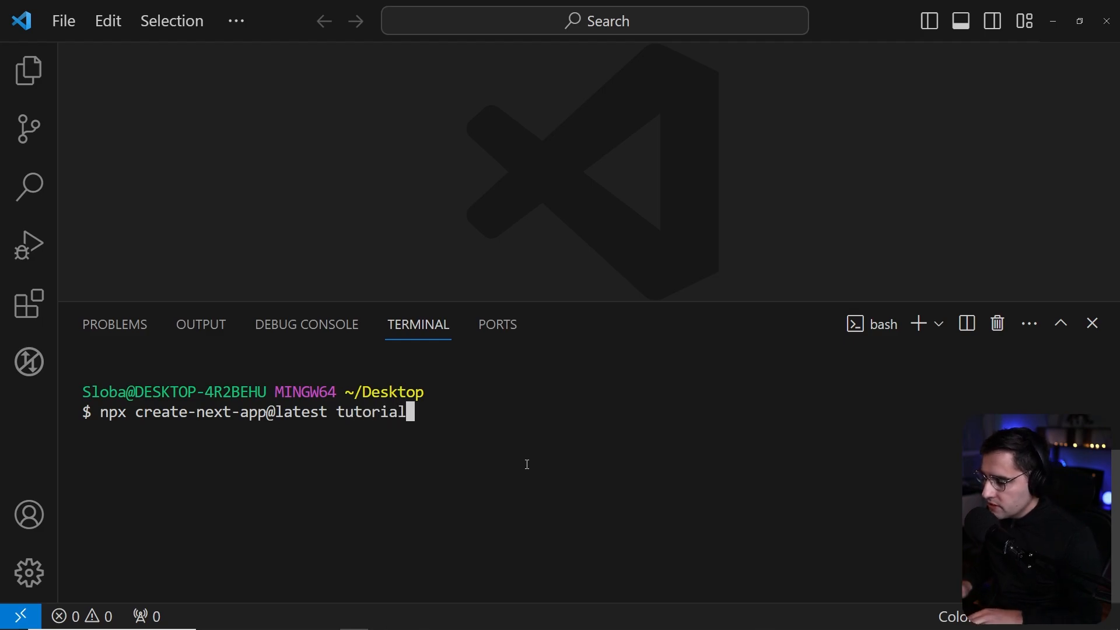
key("Return")
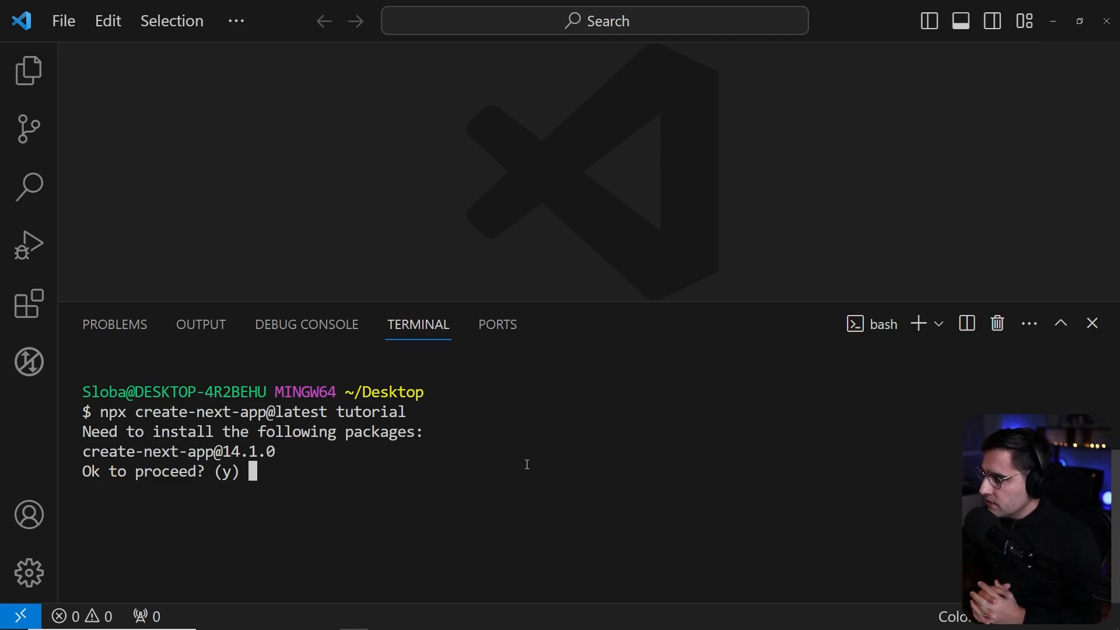
type("y")
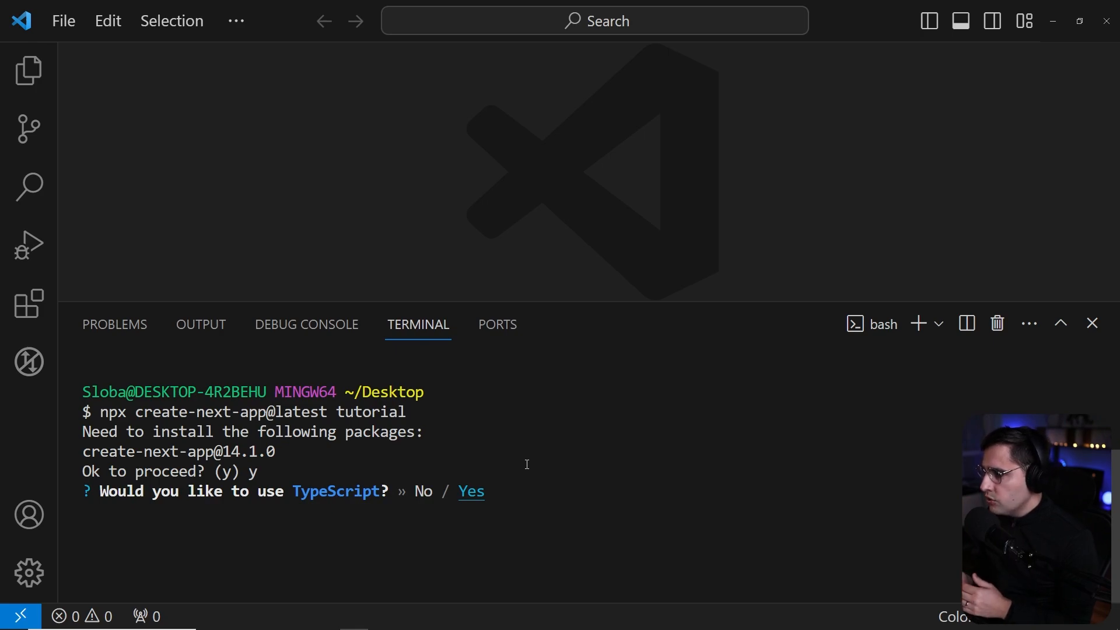
key("Return")
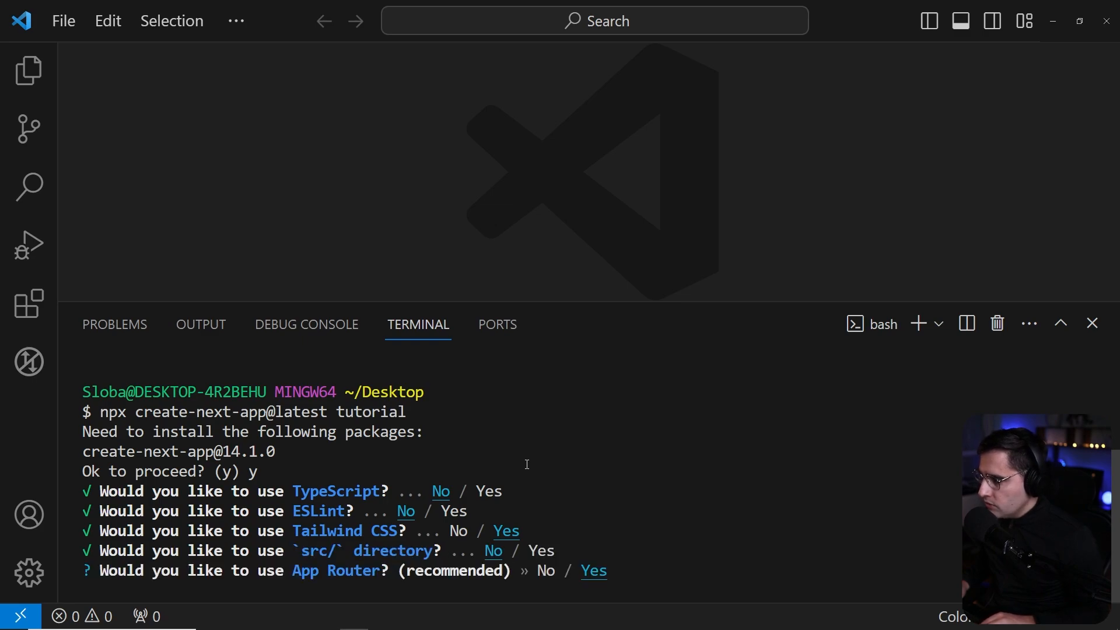
key("Return")
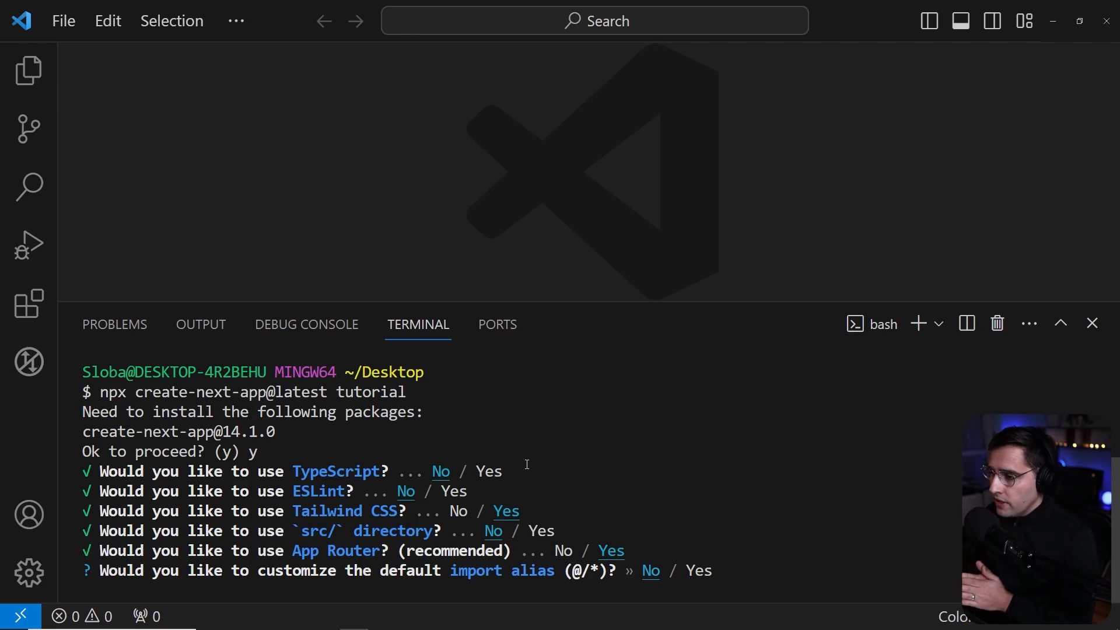
key("Return")
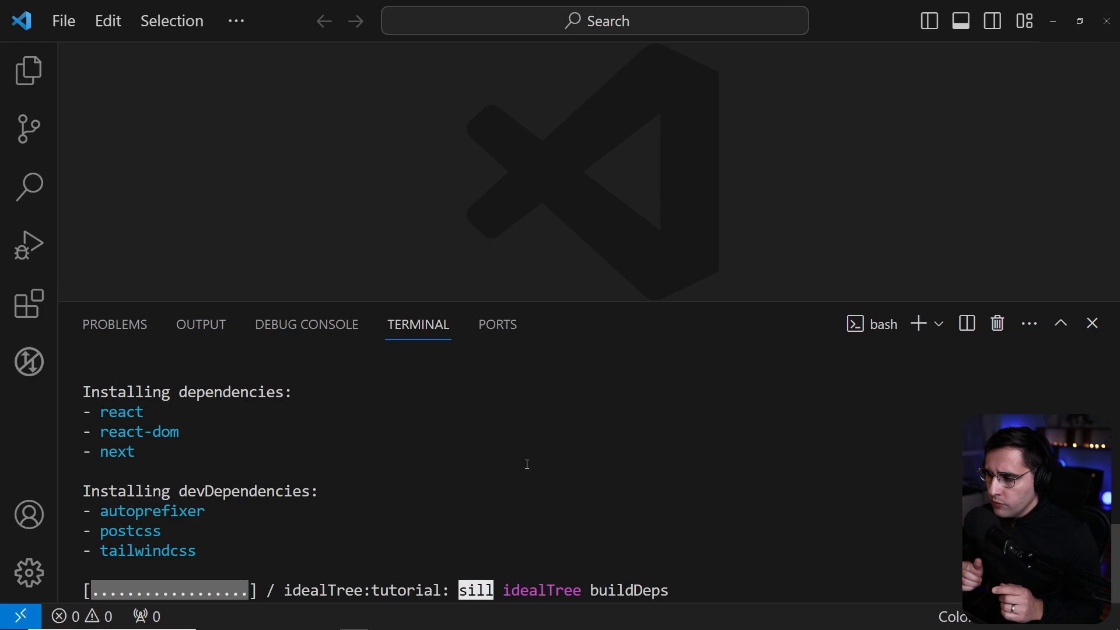
mouse_move(626, 521)
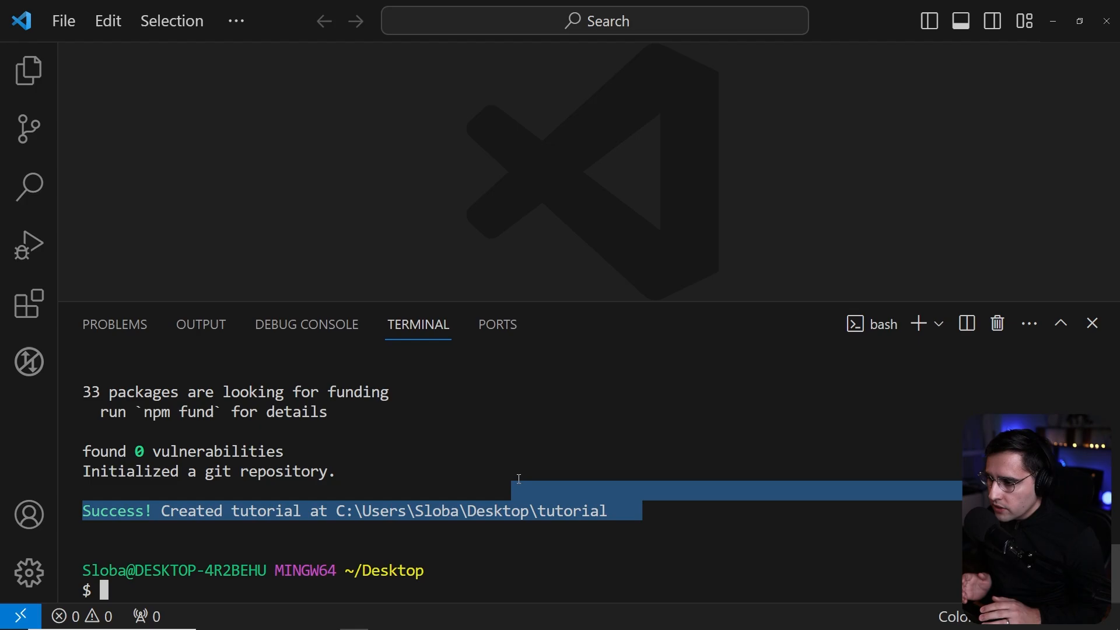
Open the Desktop 'tutorial' folder as the workspace through File > Open Folder.
left_click(63, 19)
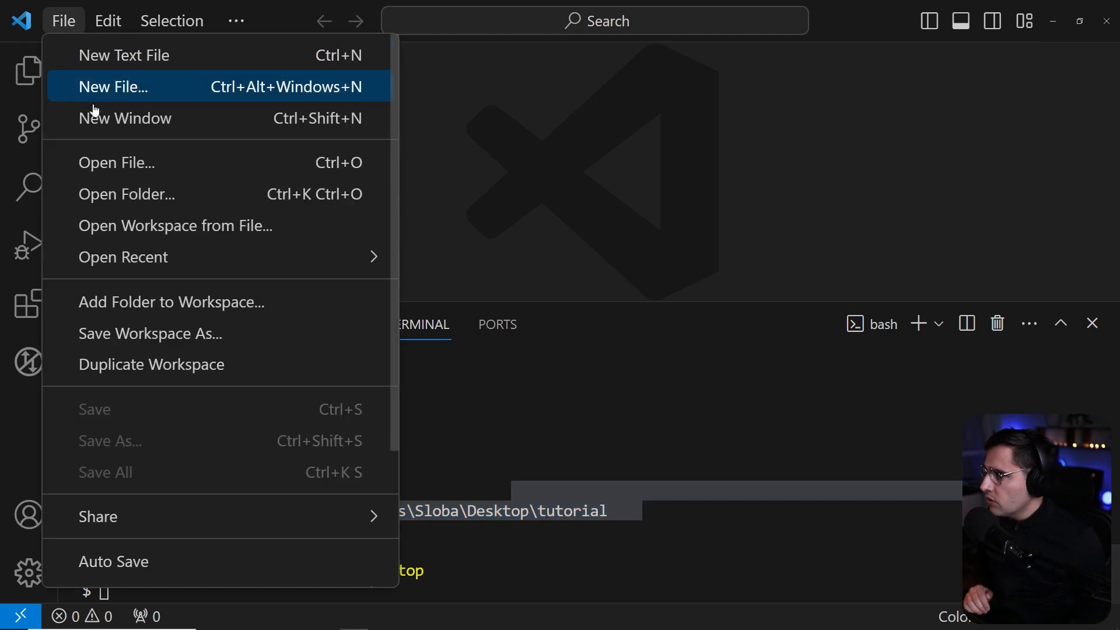
left_click(126, 194)
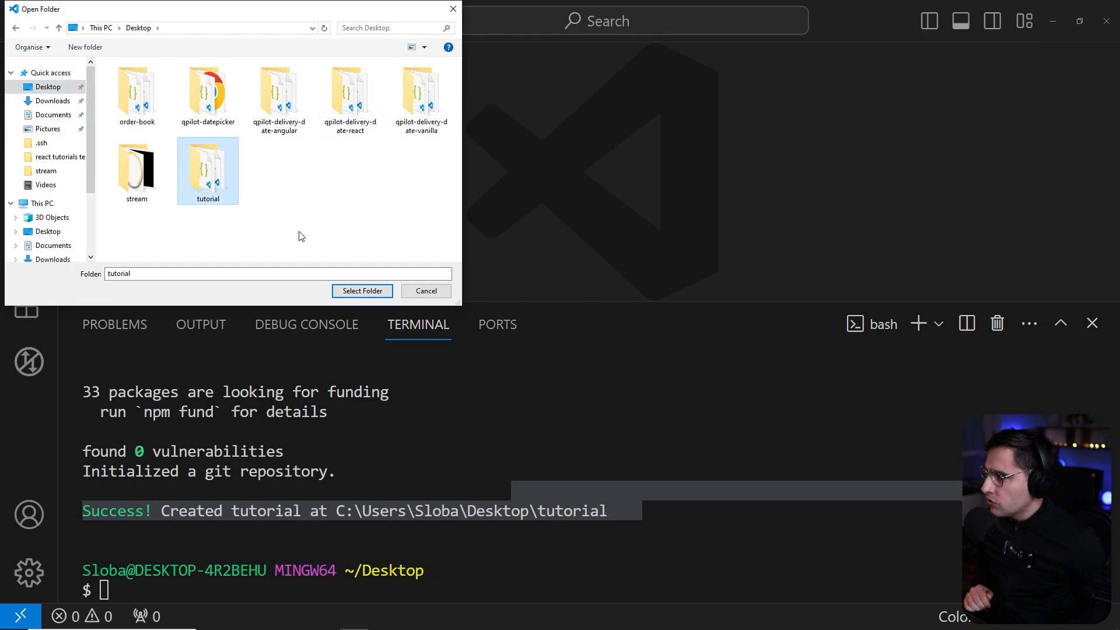
left_click(361, 291)
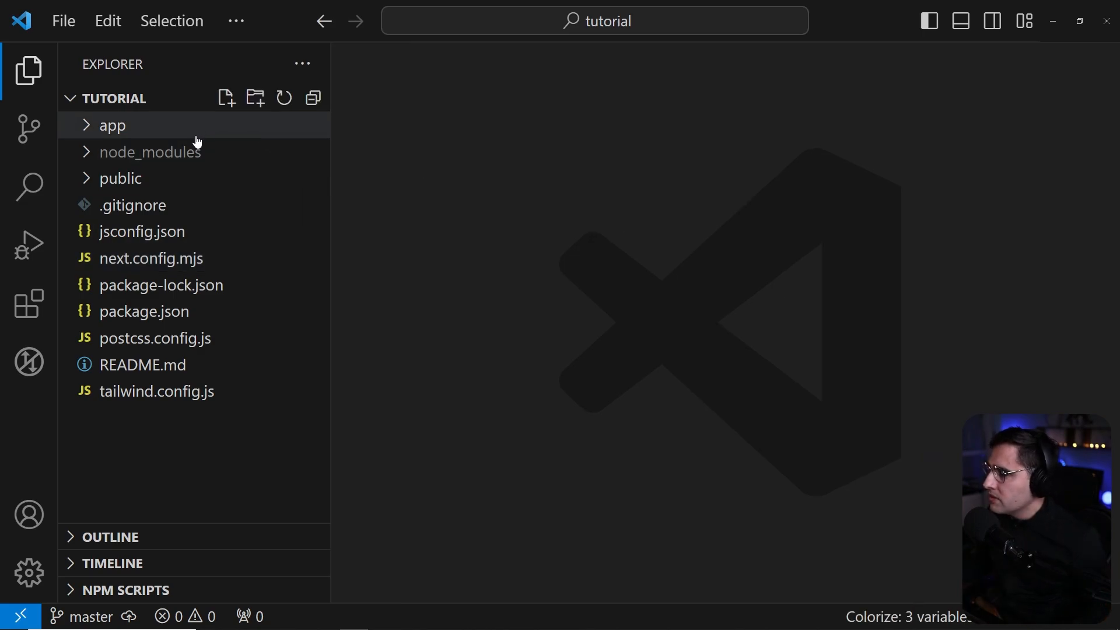
Expand and collapse the app folder, browse public, and close the next.svg preview.
left_click(112, 125)
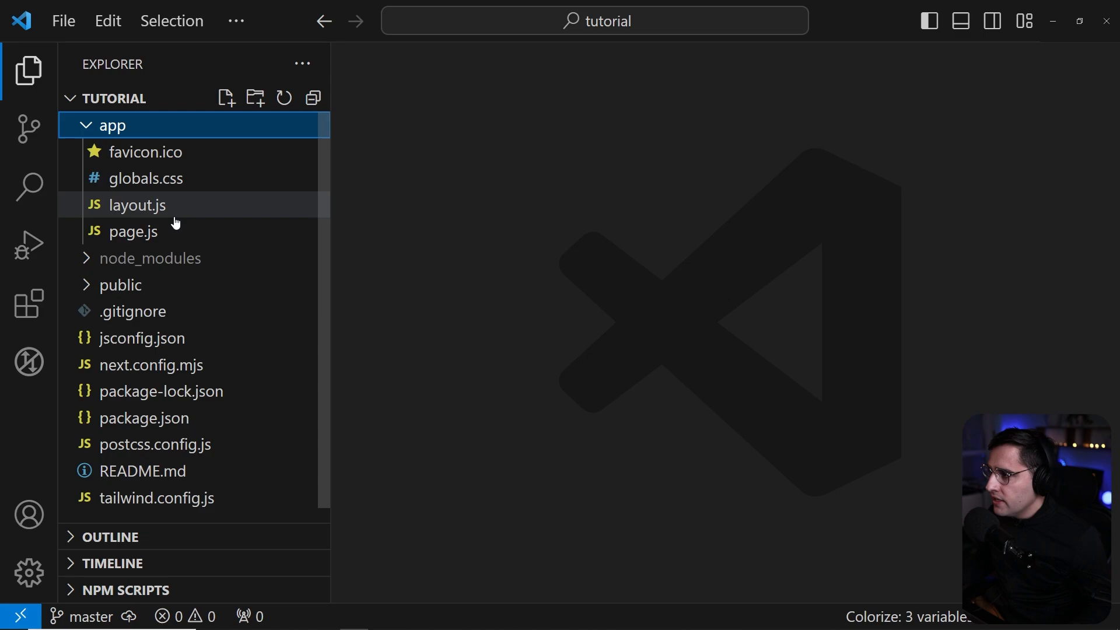
mouse_move(185, 209)
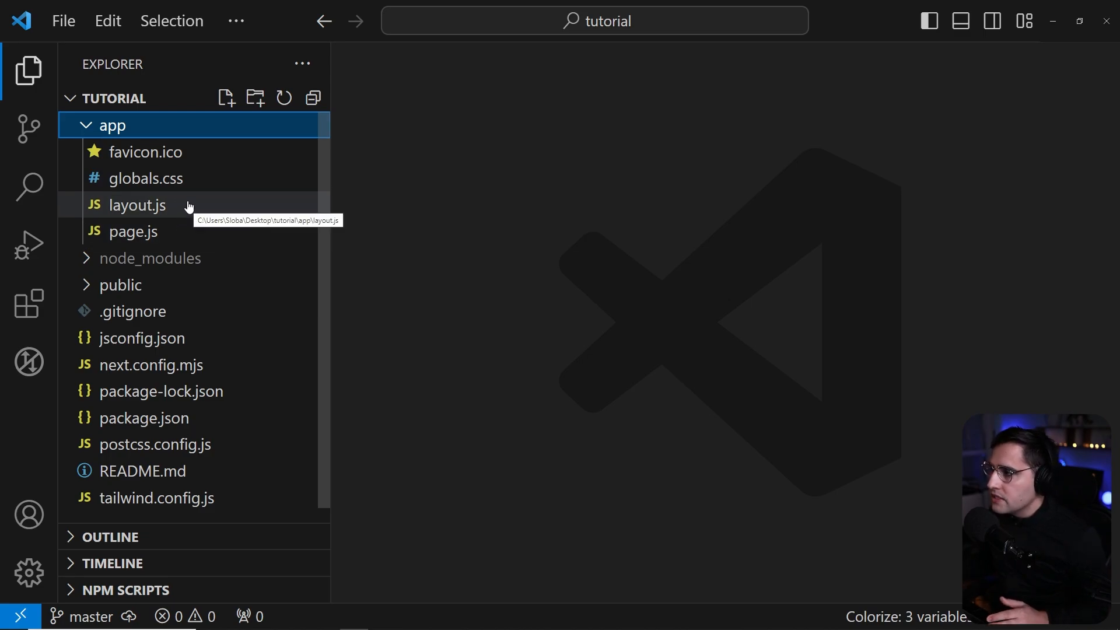
left_click(111, 125)
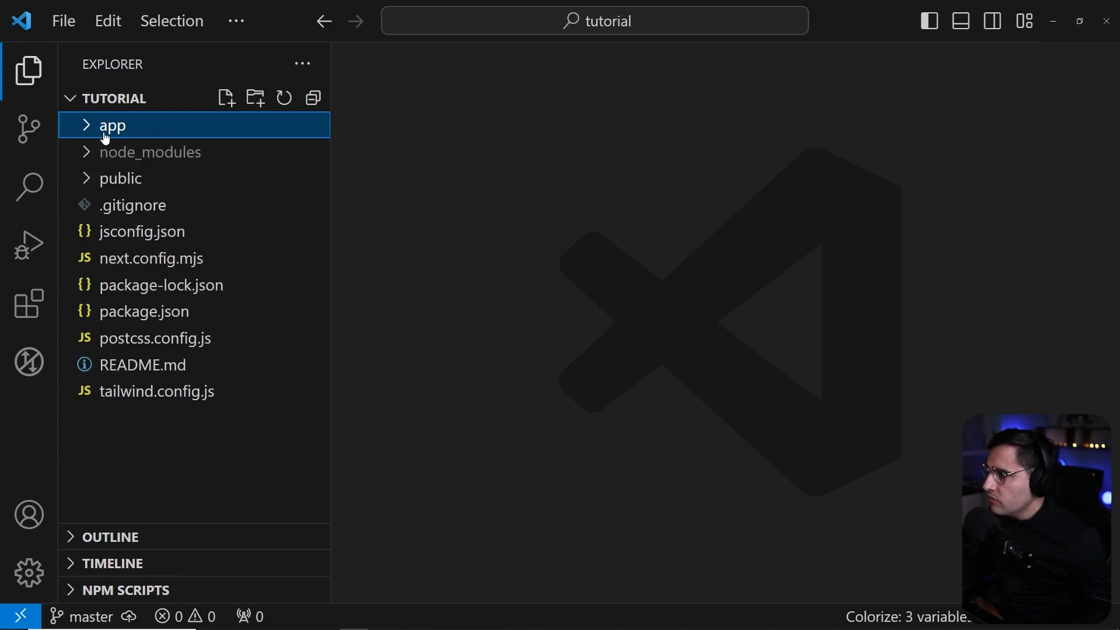
mouse_move(196, 152)
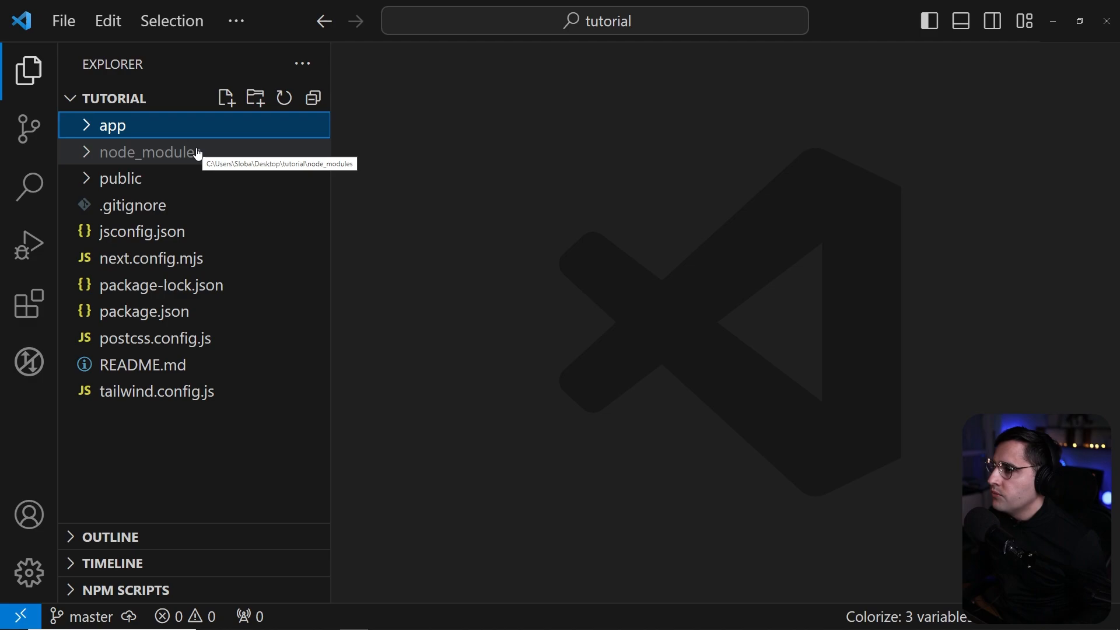
mouse_move(533, 182)
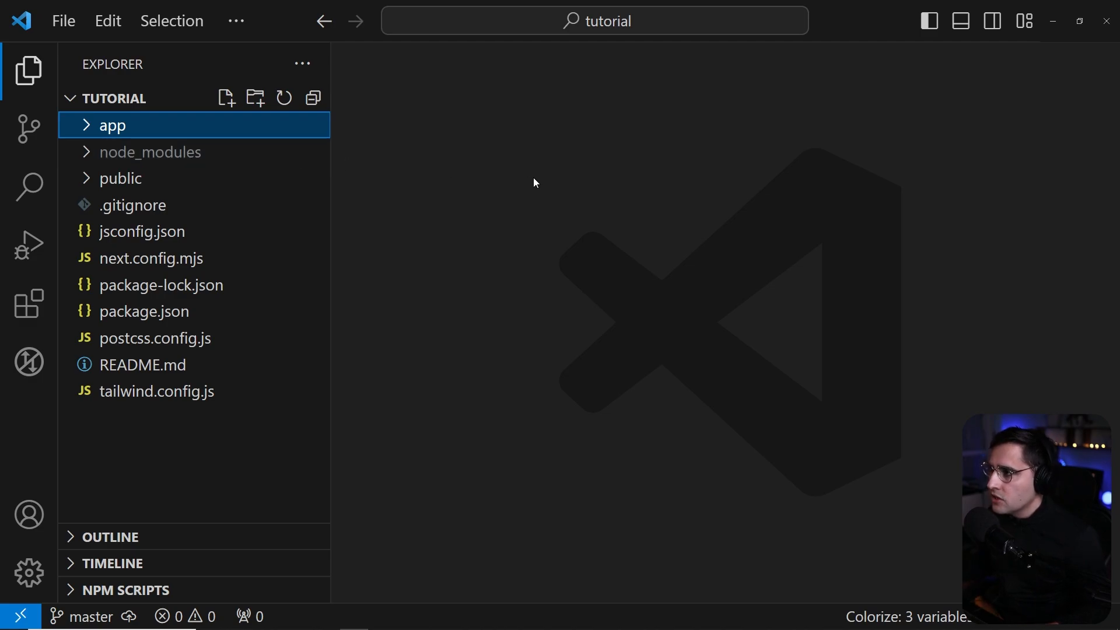
mouse_move(328, 137)
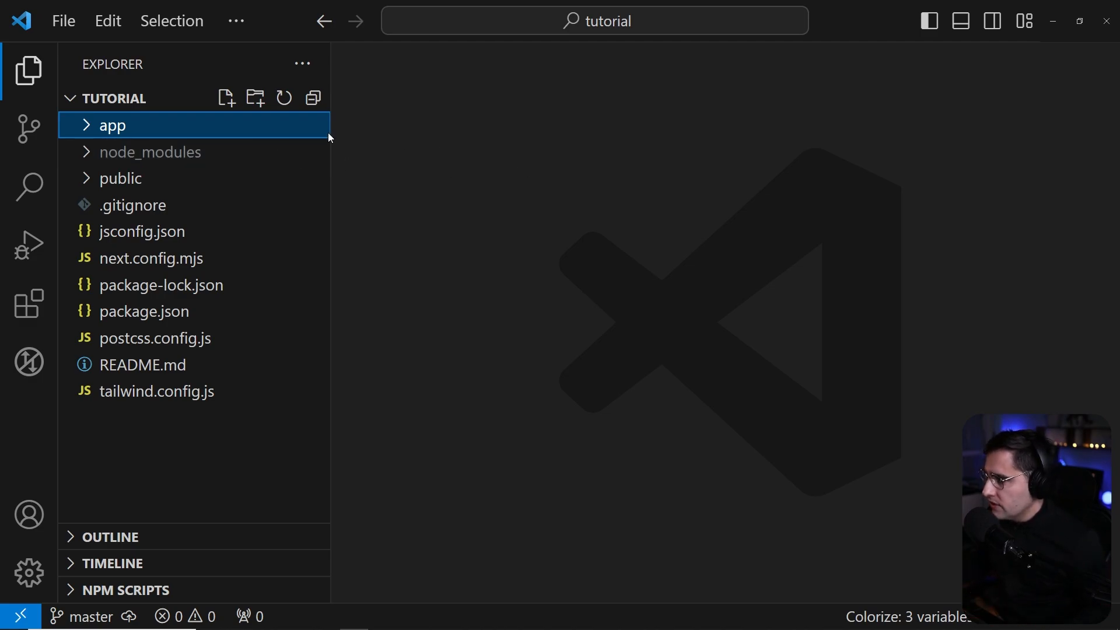
left_click(120, 178)
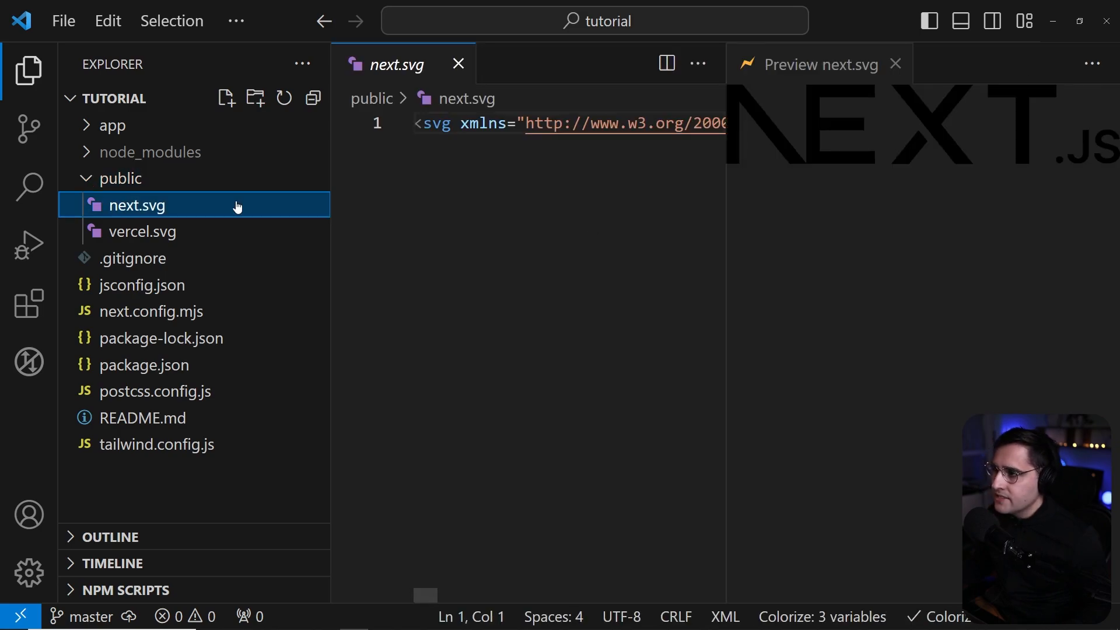
left_click(896, 64)
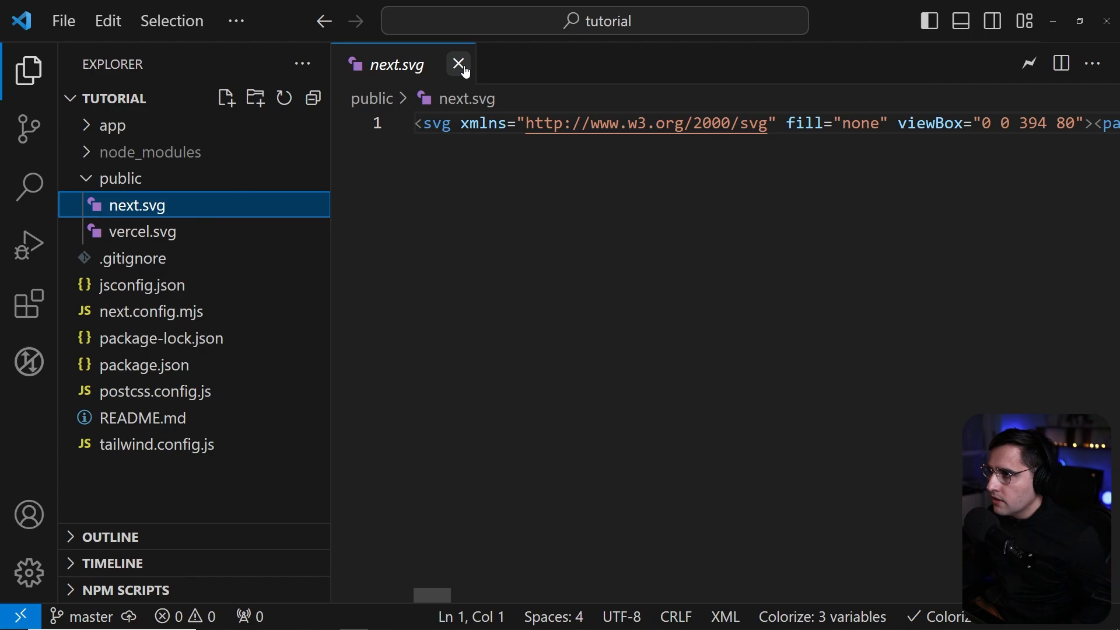
left_click(459, 64)
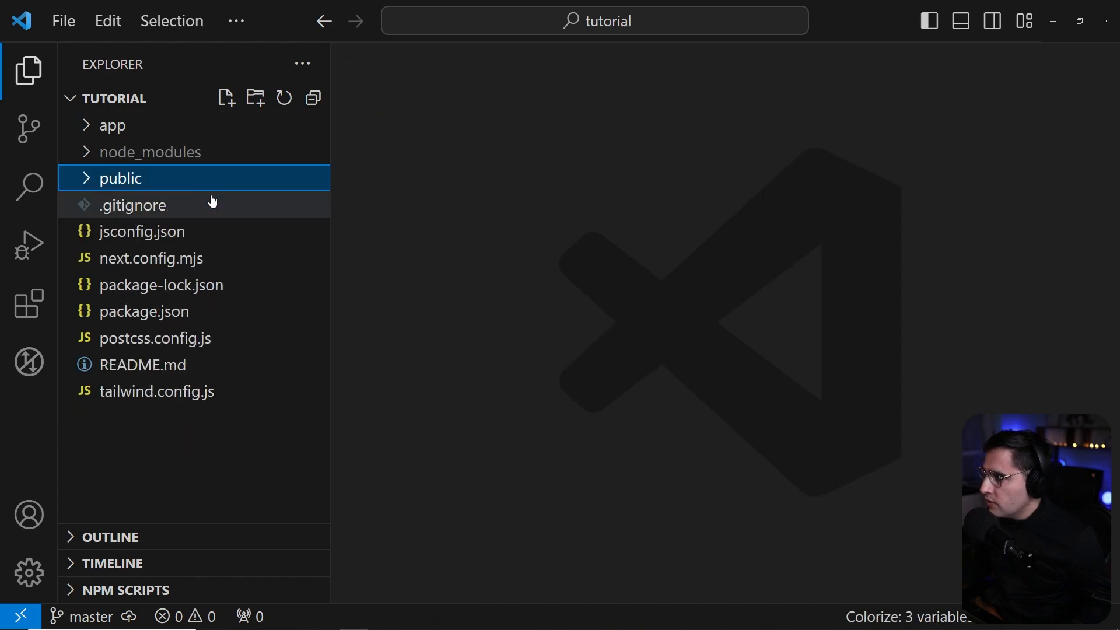
View .gitignore, jsconfig.json and next.config.mjs, ending back on jsconfig.json.
left_click(134, 205)
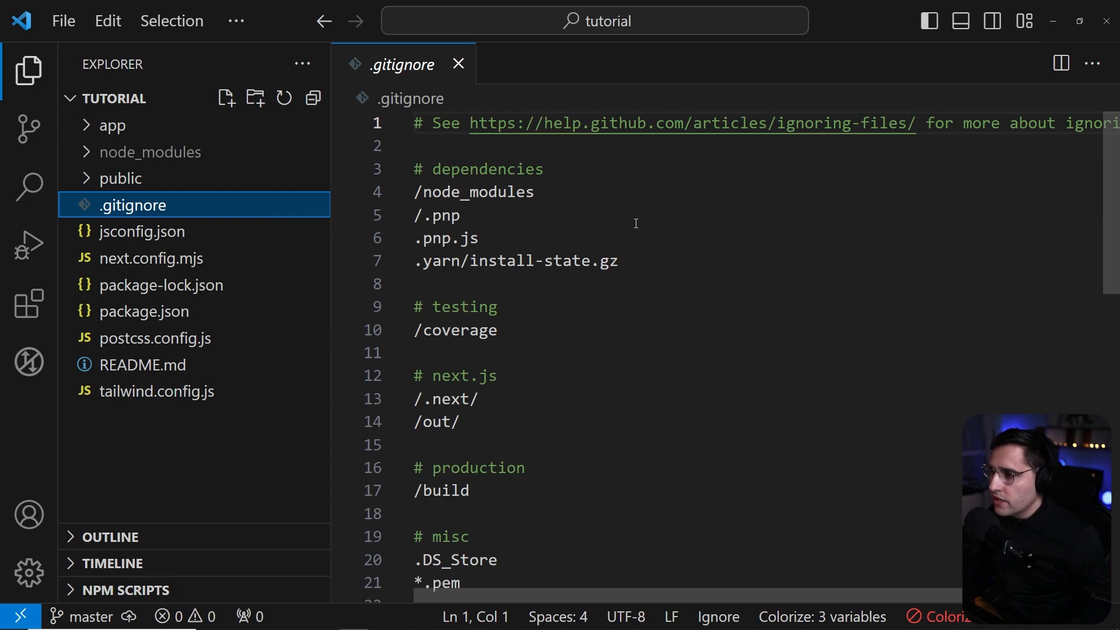
mouse_move(634, 232)
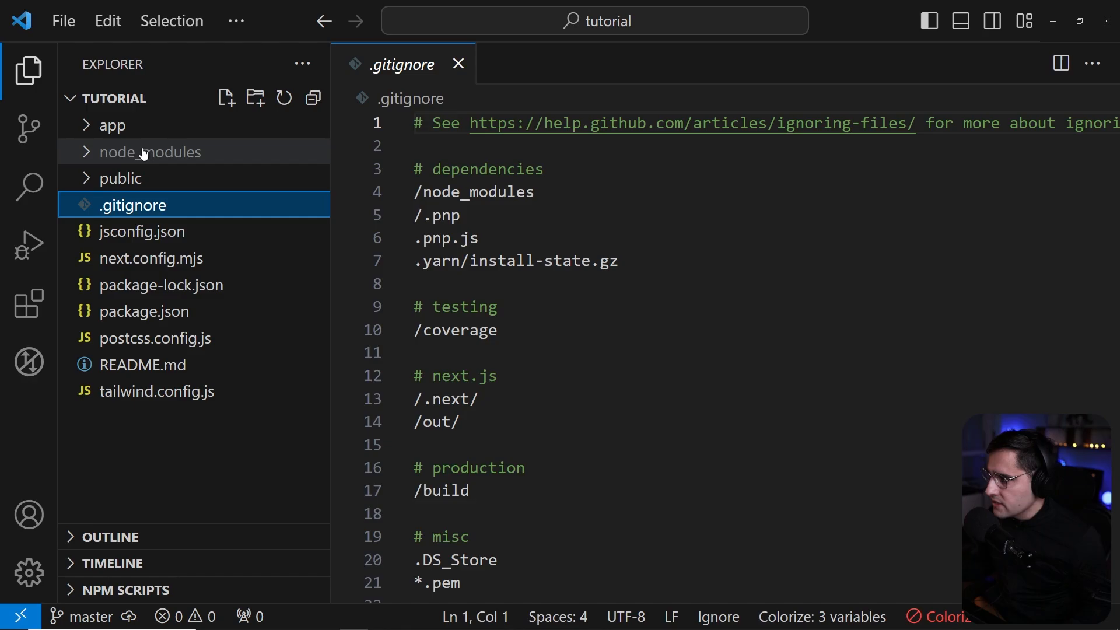
mouse_move(142, 232)
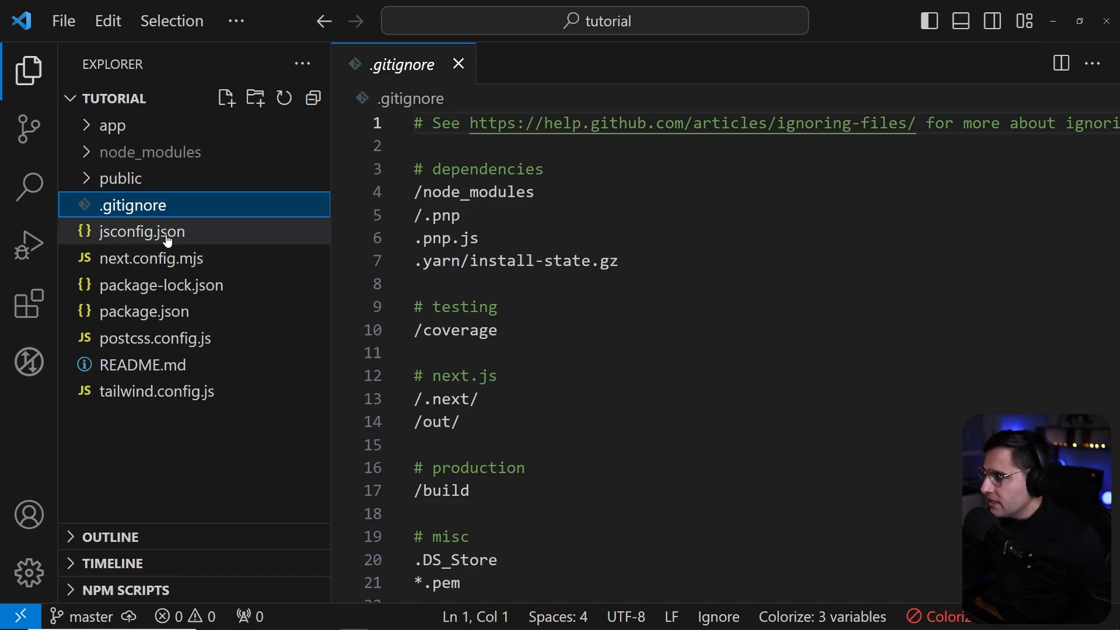
left_click(141, 231)
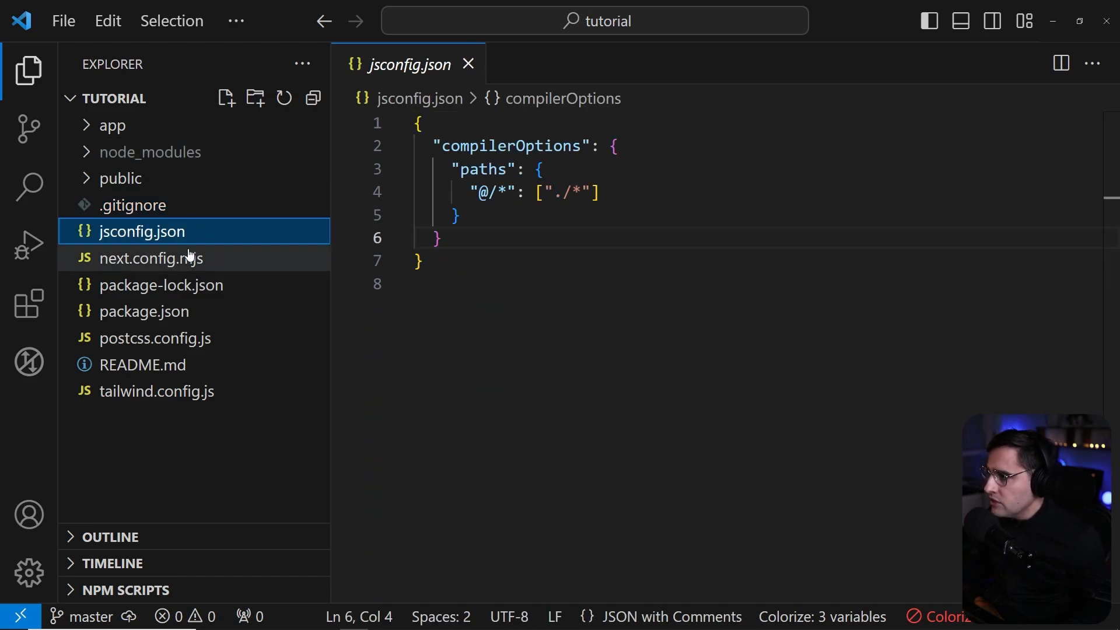
left_click(148, 258)
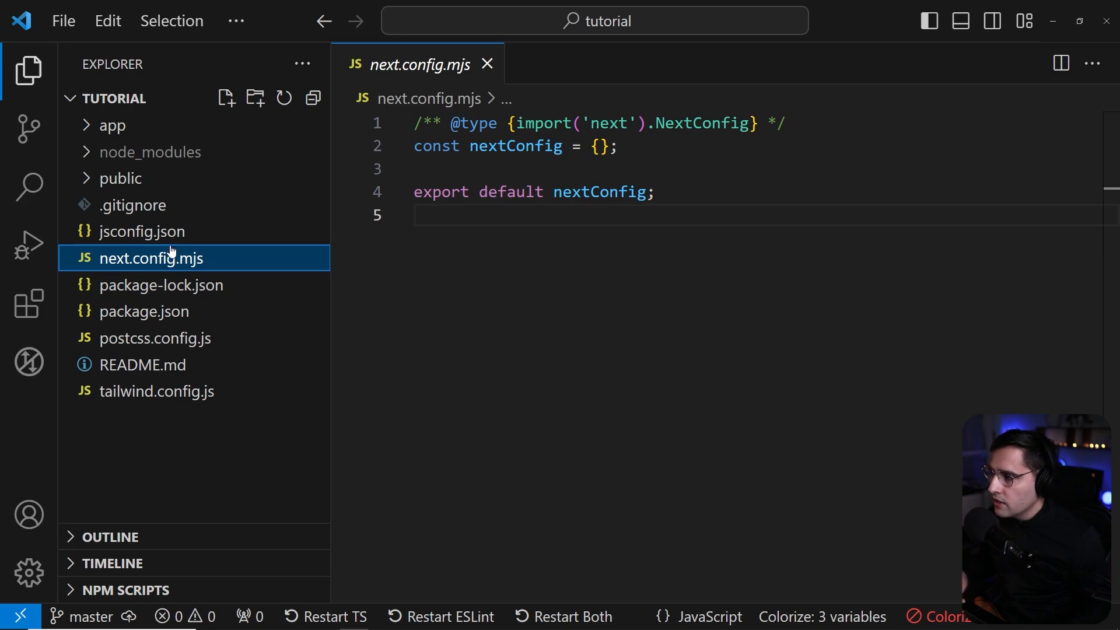
left_click(142, 231)
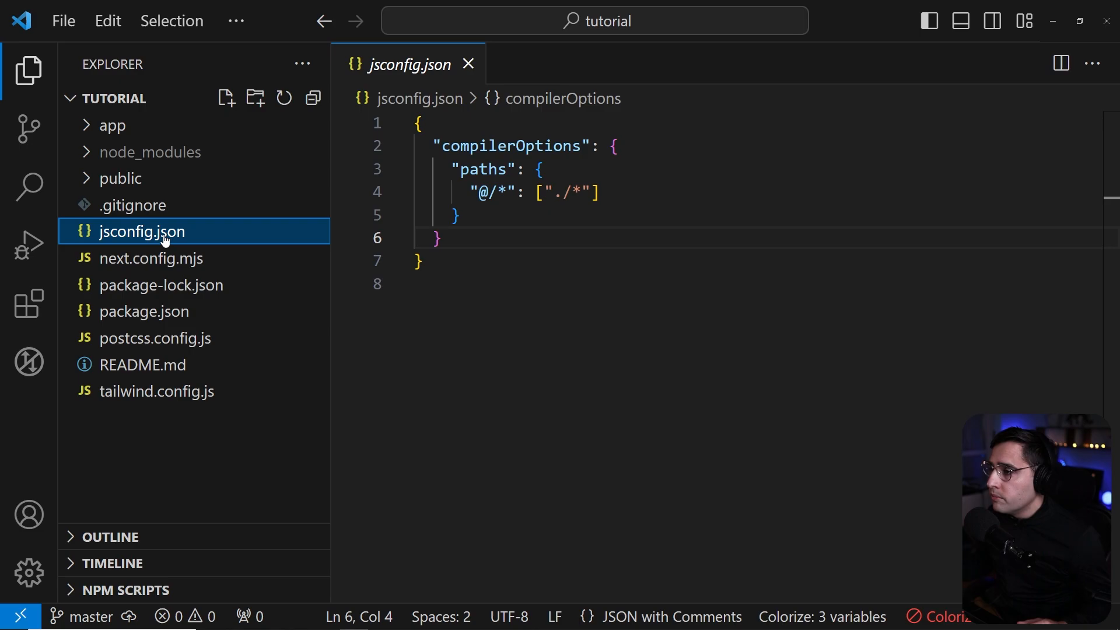
mouse_move(162, 284)
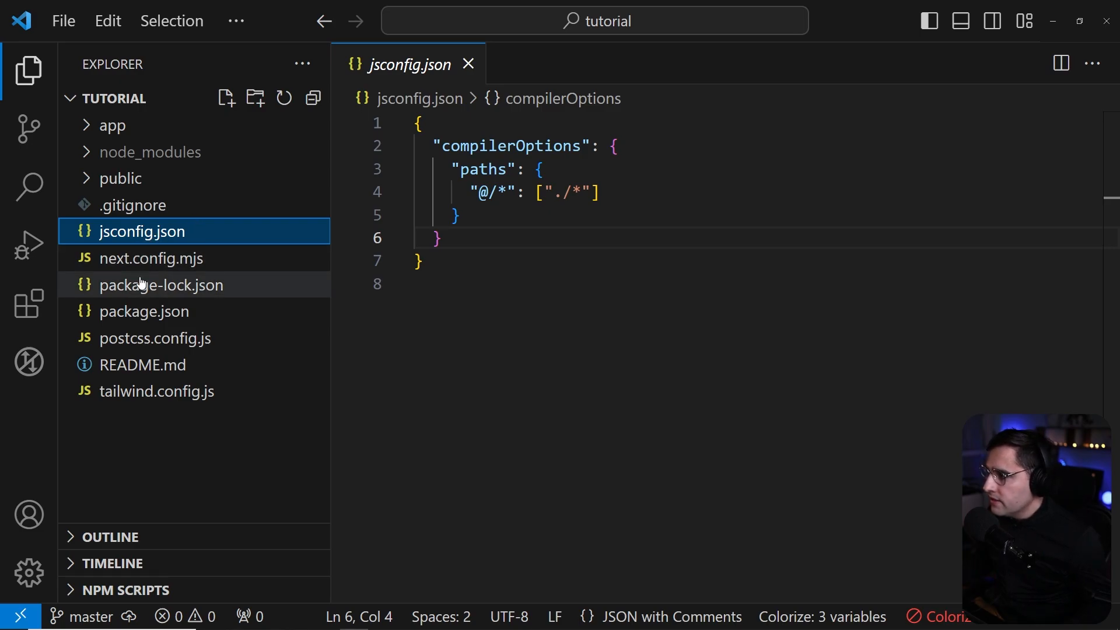
mouse_move(144, 311)
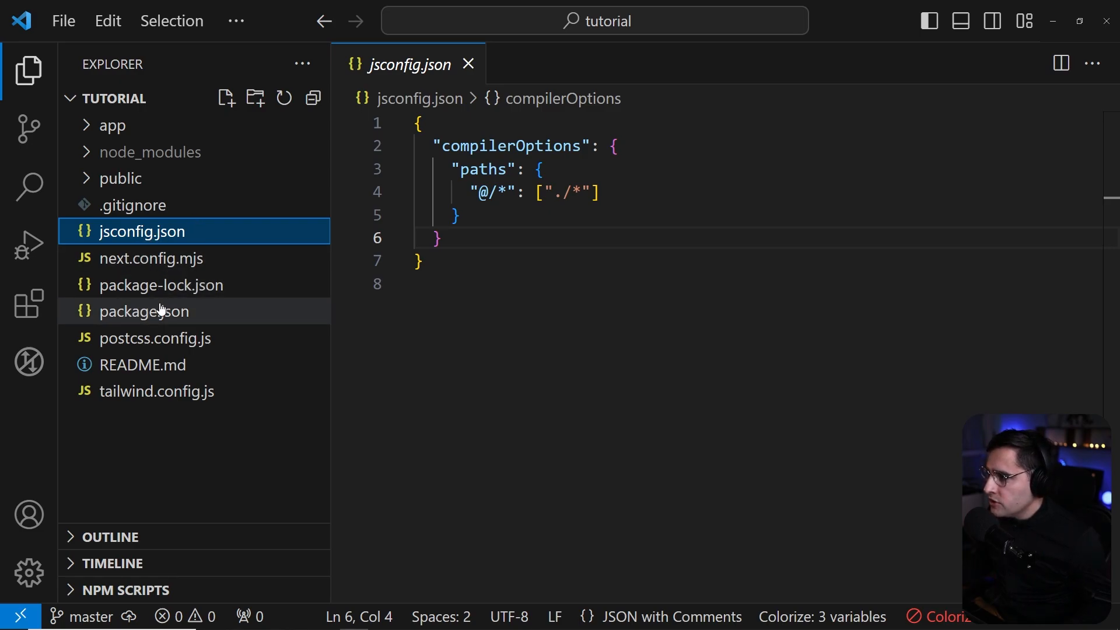
left_click(144, 311)
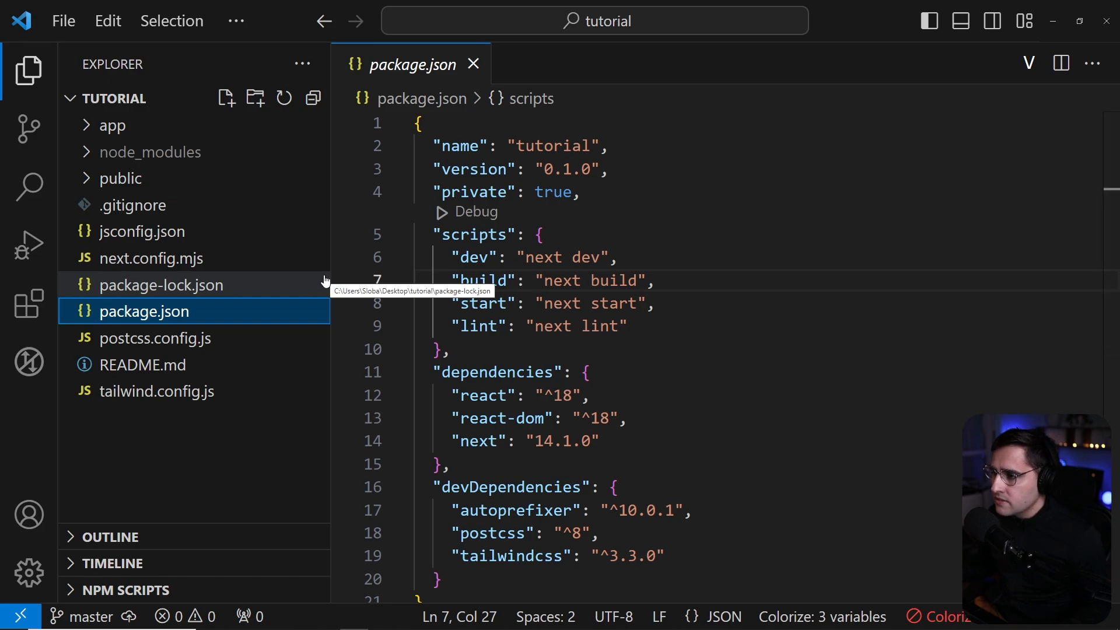
mouse_move(568, 229)
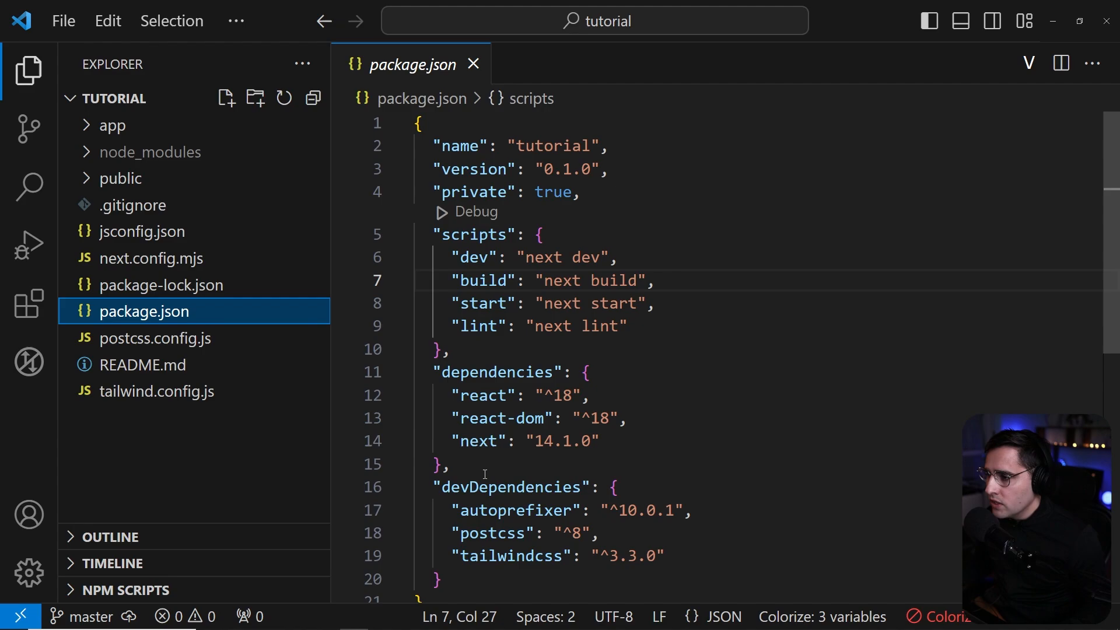
double_click(507, 487)
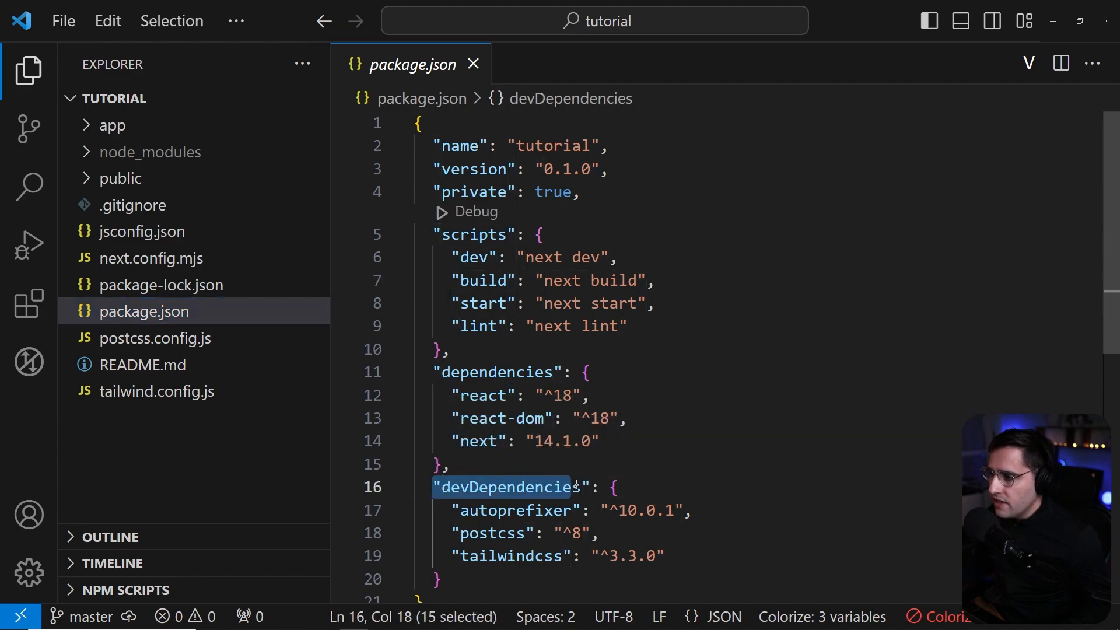
mouse_move(611, 506)
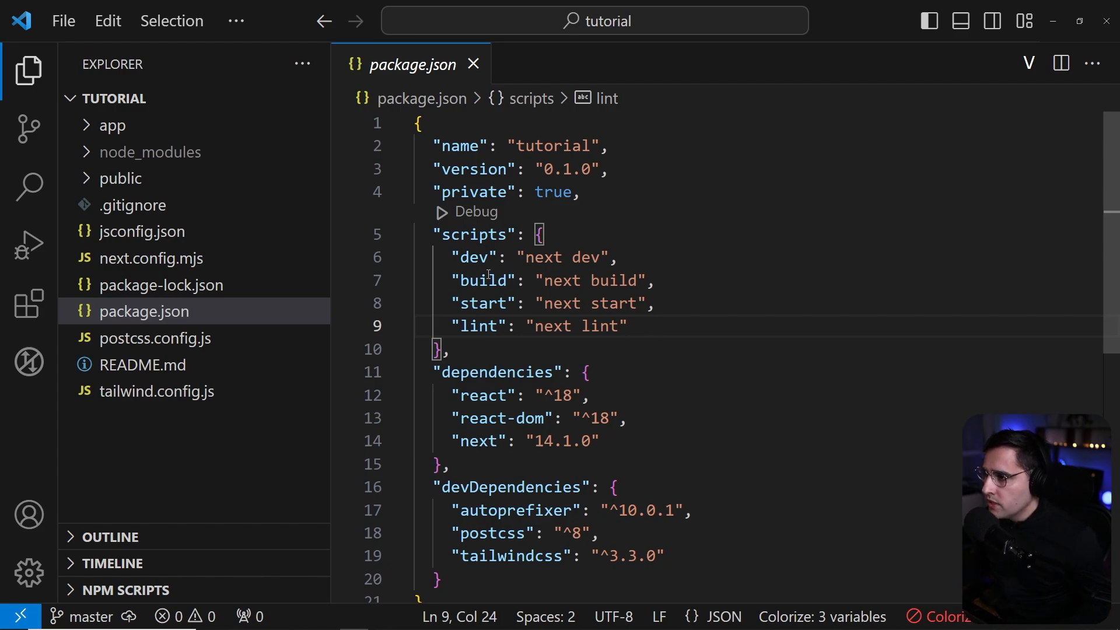
double_click(476, 258)
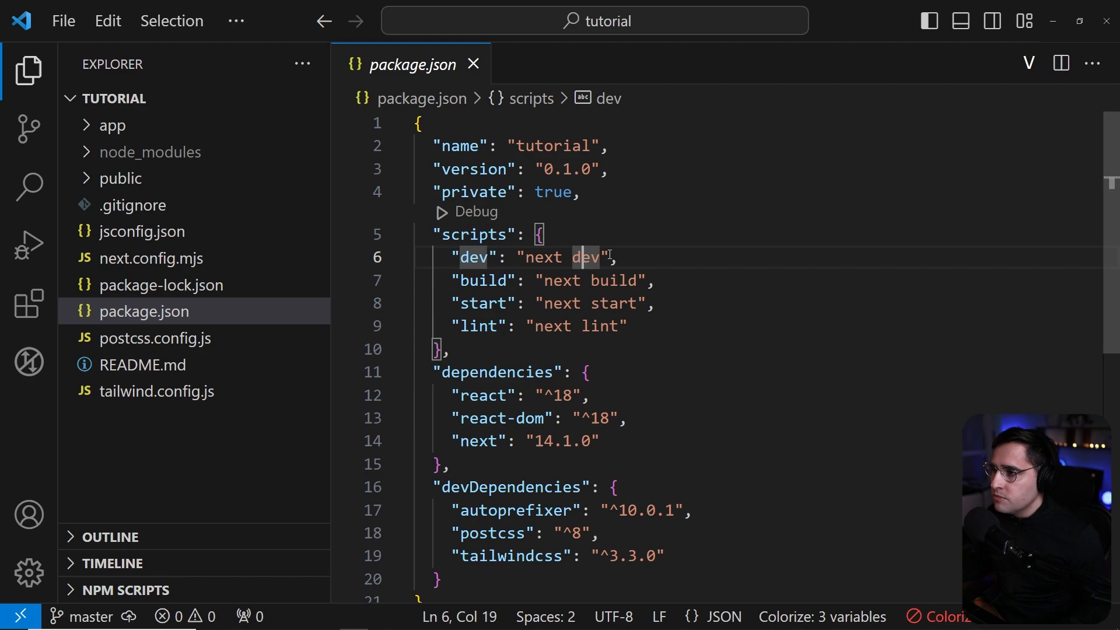
triple_click(514, 257)
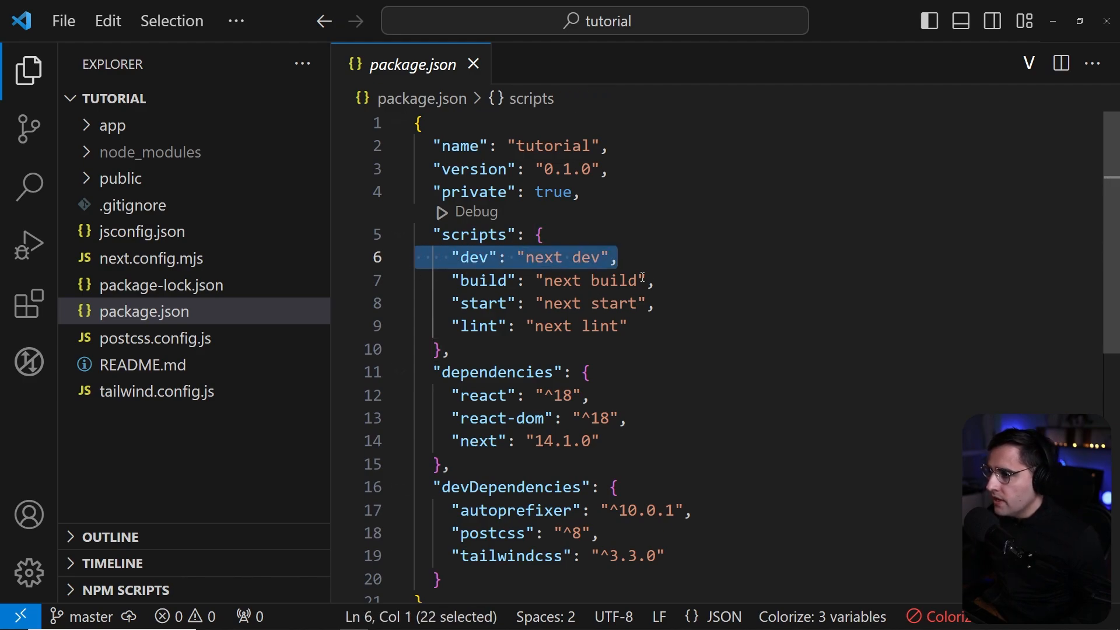
left_click(655, 280)
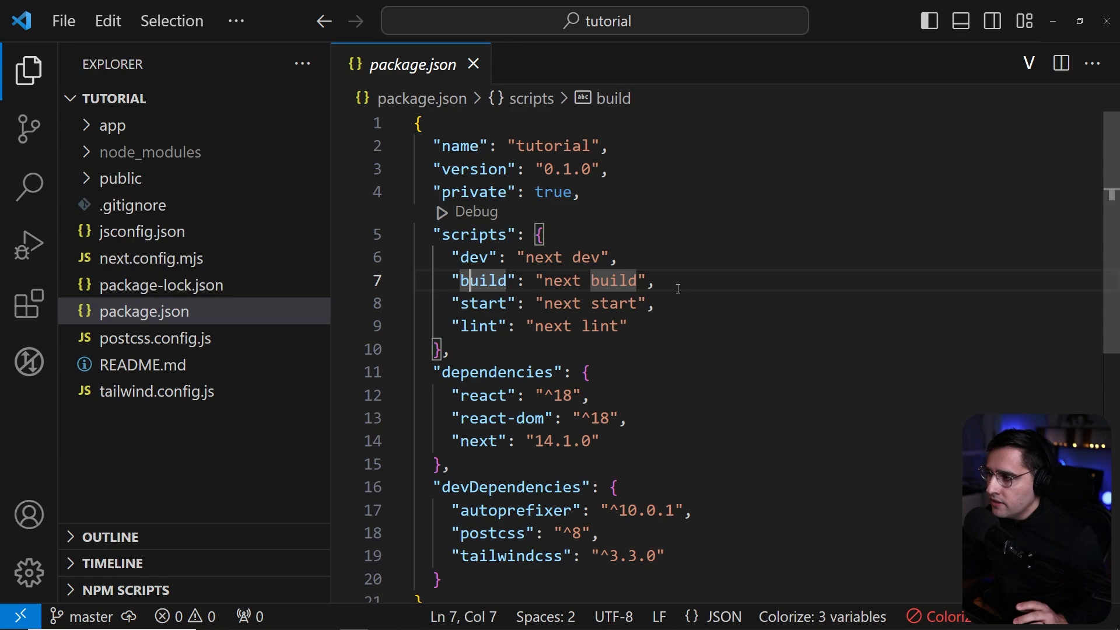
mouse_move(154, 338)
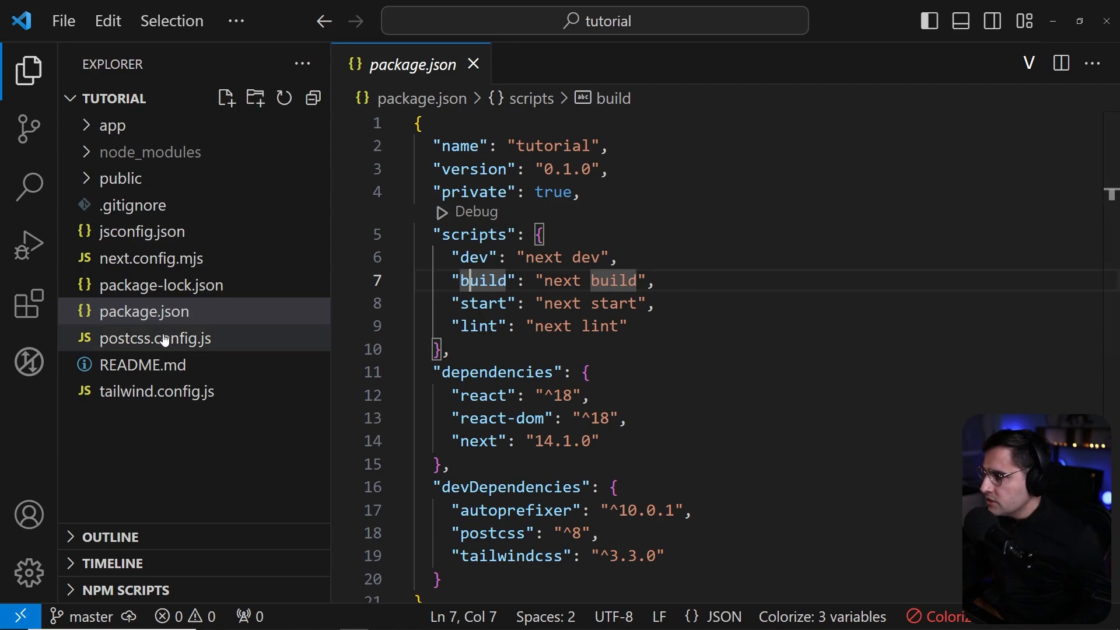
View postcss.config.js, README.md and tailwind.config.js, then close the tailwind.config.js tab.
left_click(154, 338)
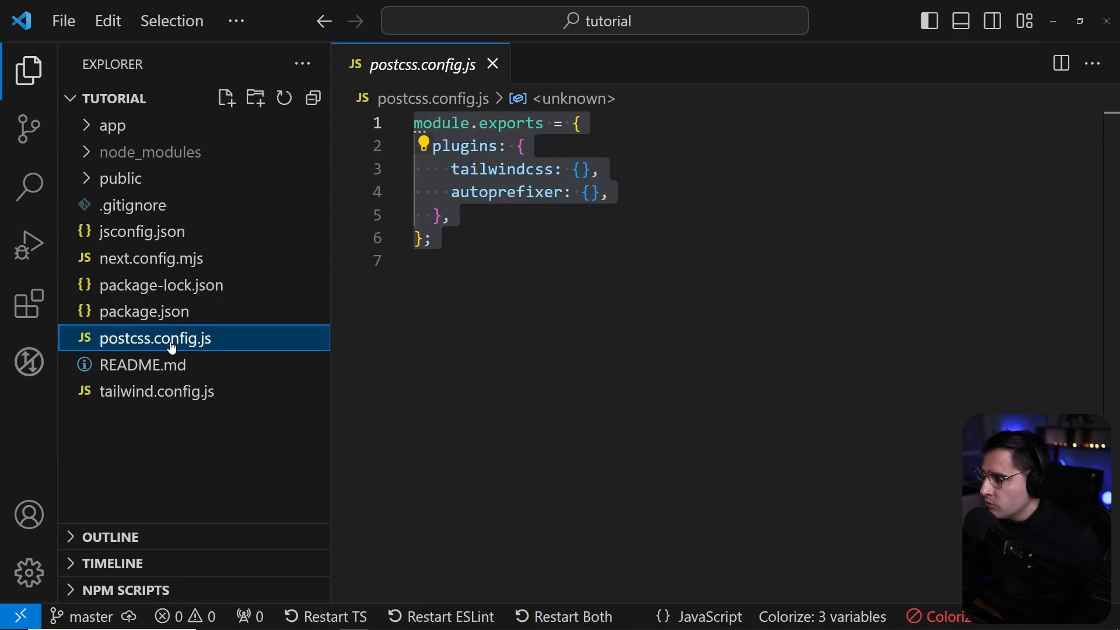
left_click(143, 364)
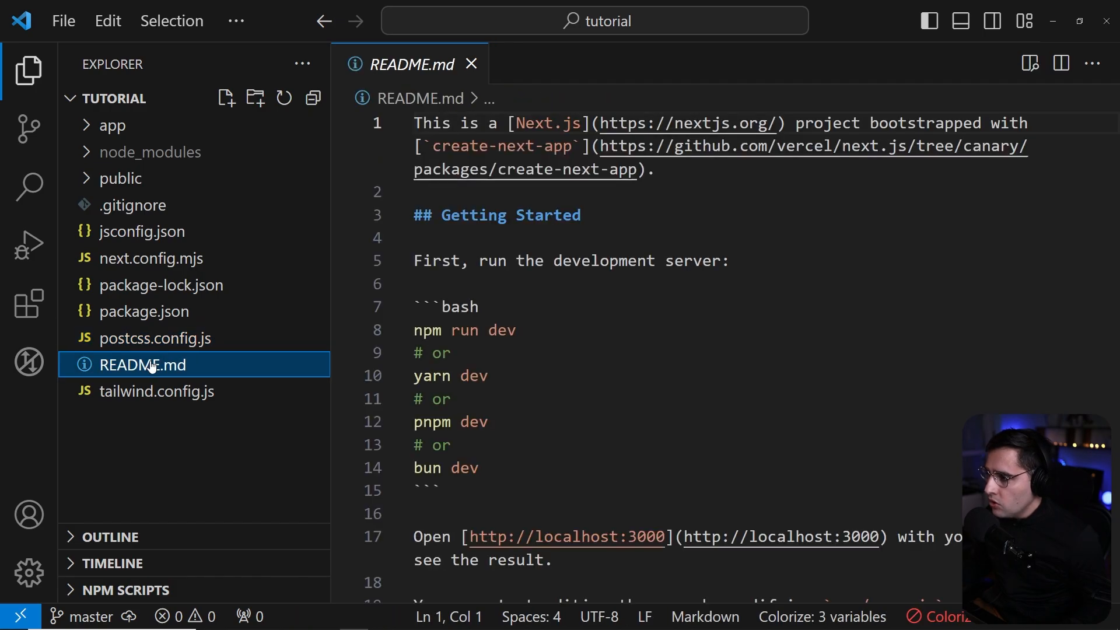
mouse_move(263, 350)
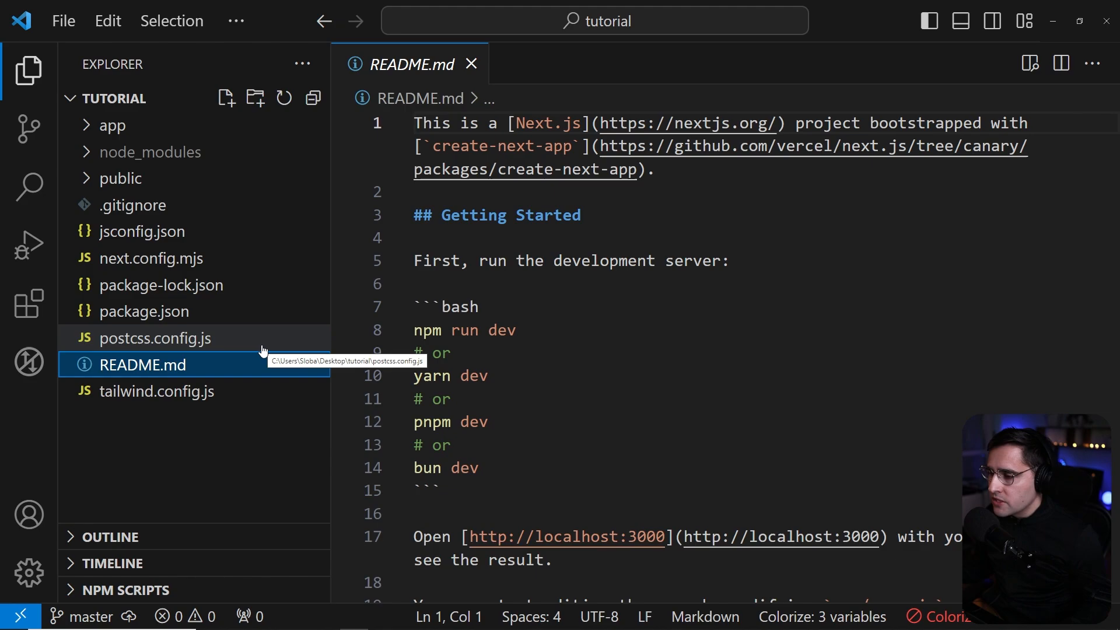
mouse_move(315, 359)
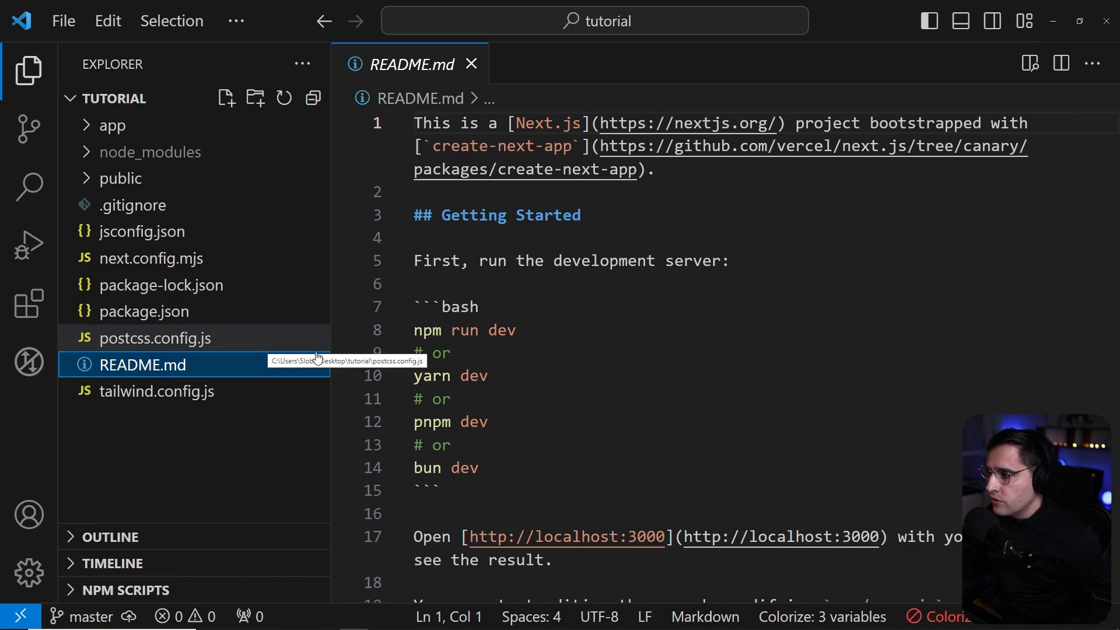
left_click(157, 392)
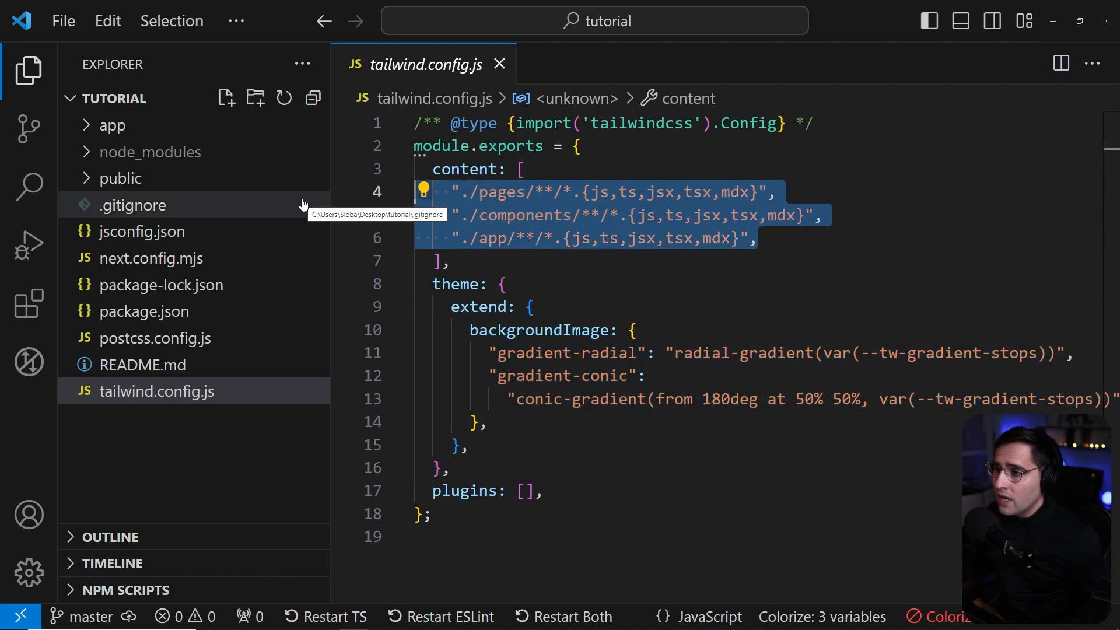
mouse_move(683, 446)
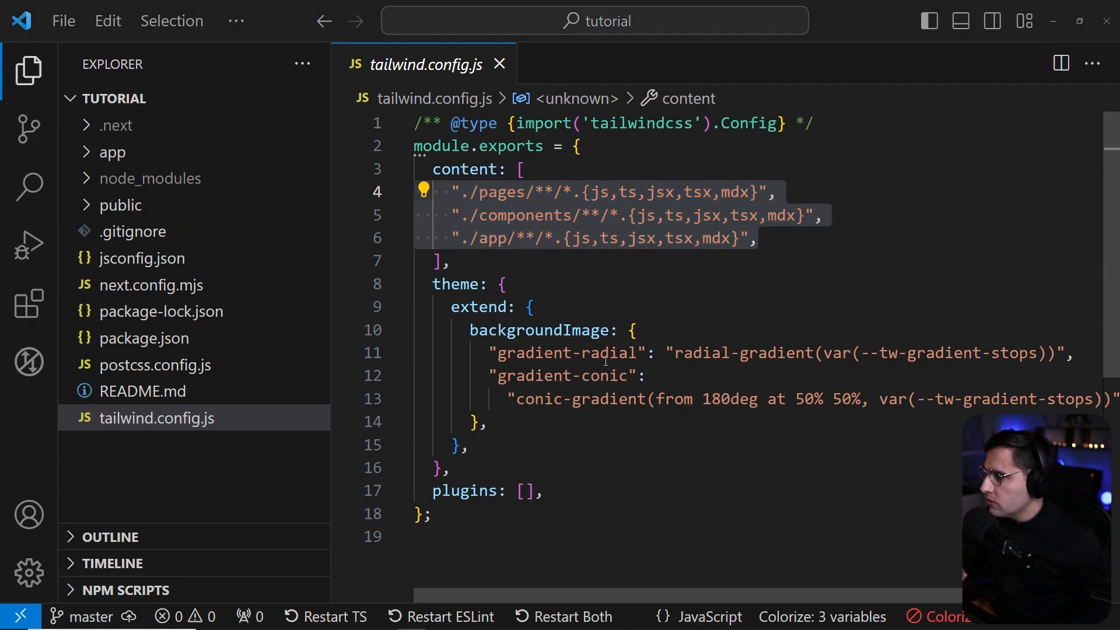
mouse_move(342, 350)
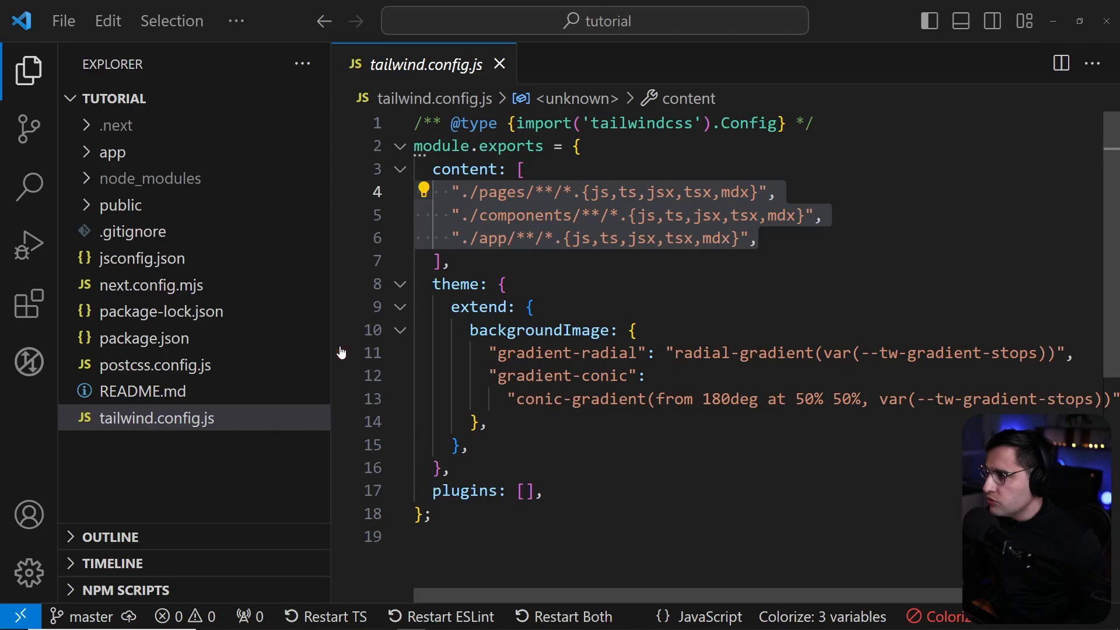
left_click(499, 64)
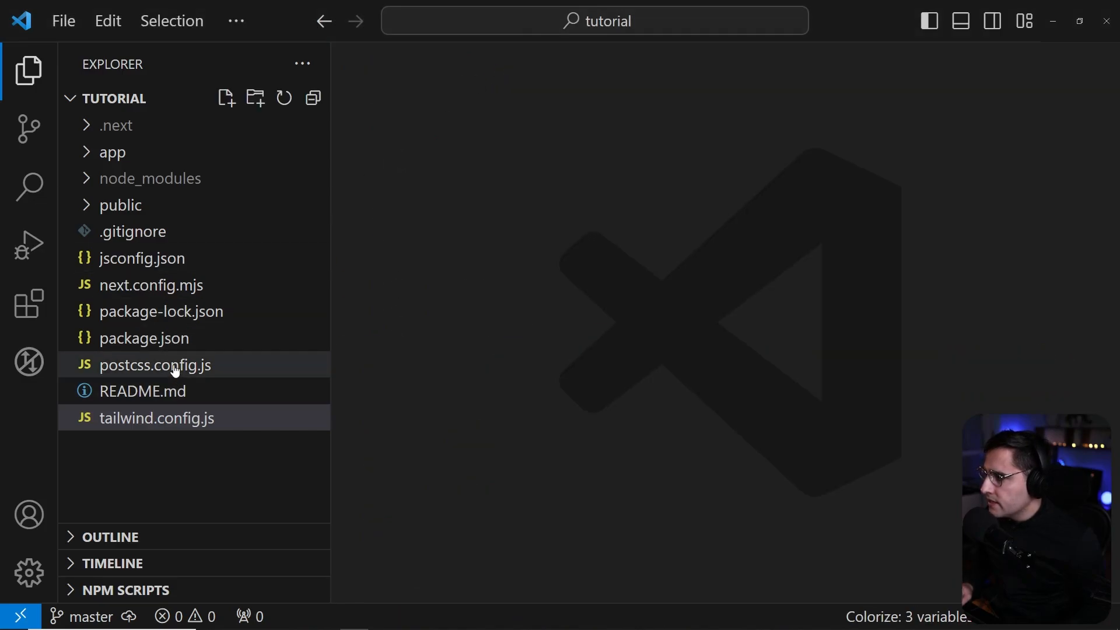
Reopen package.json and launch the dev server with npm run dev.
left_click(143, 337)
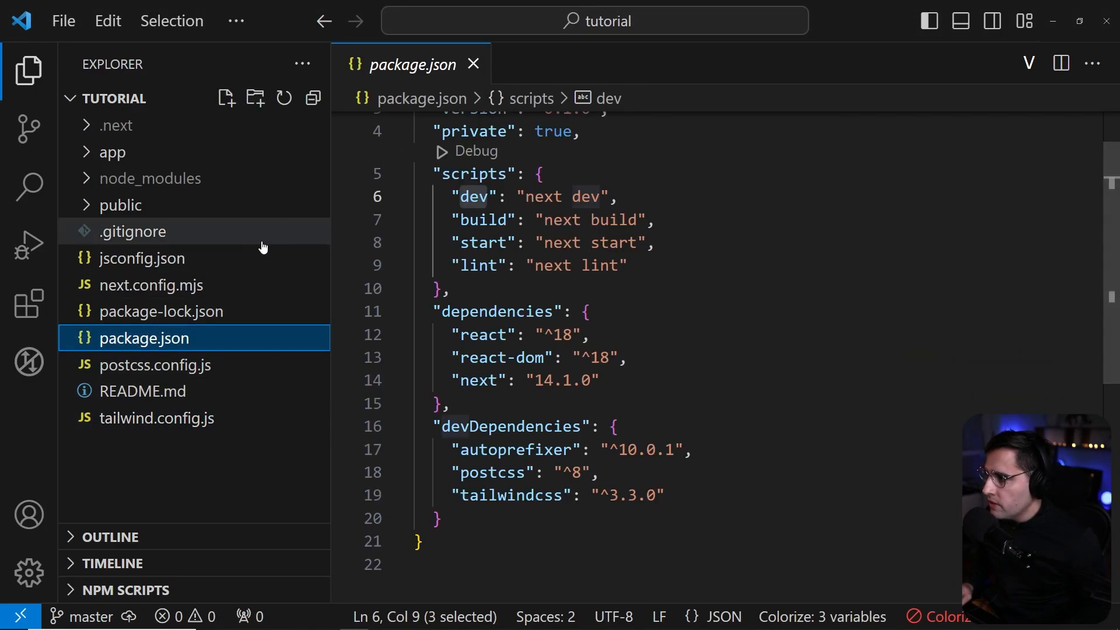
mouse_move(791, 600)
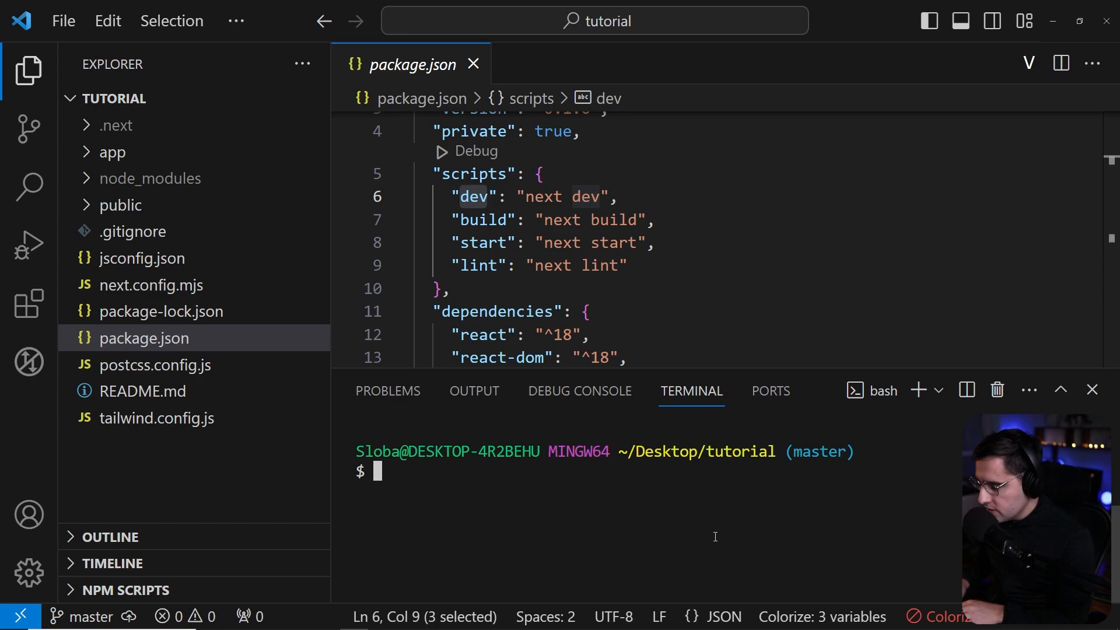
type("npm run")
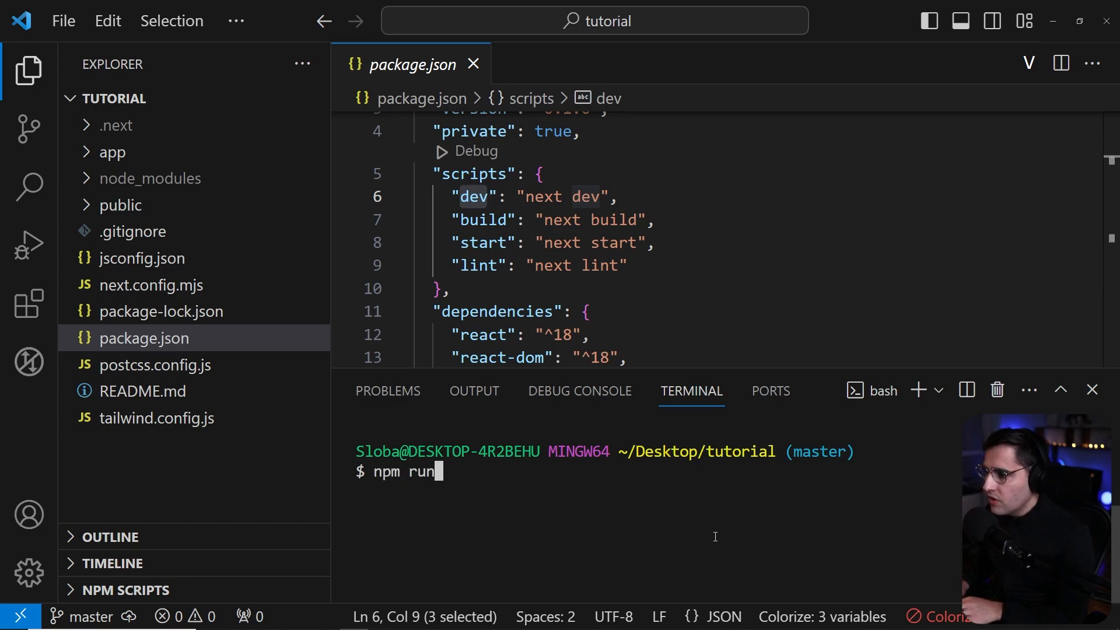
type("dev")
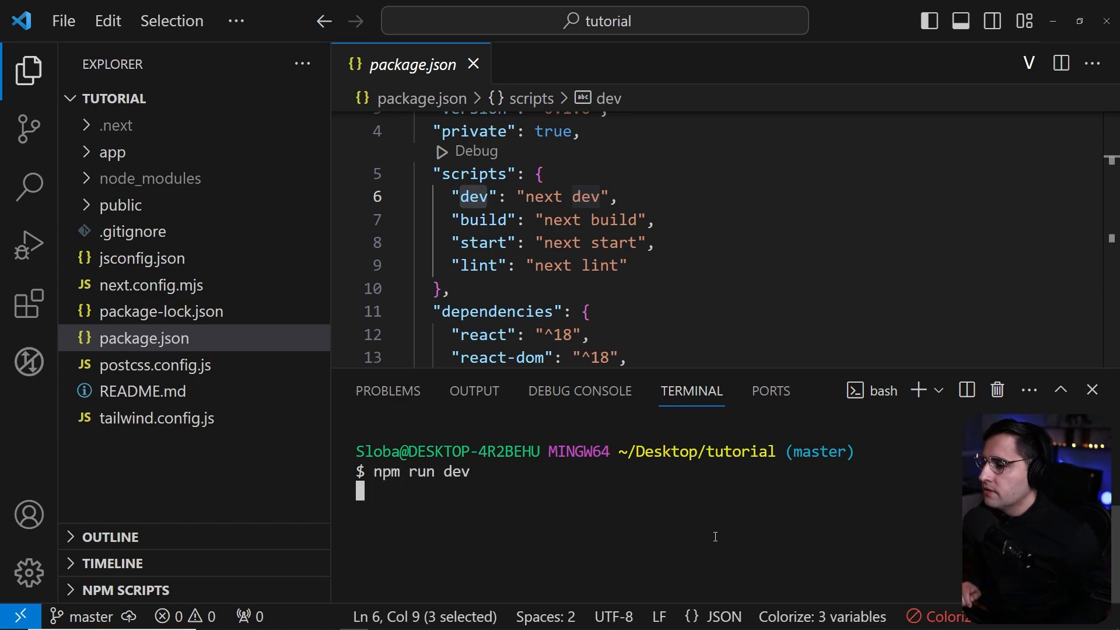
key("Return")
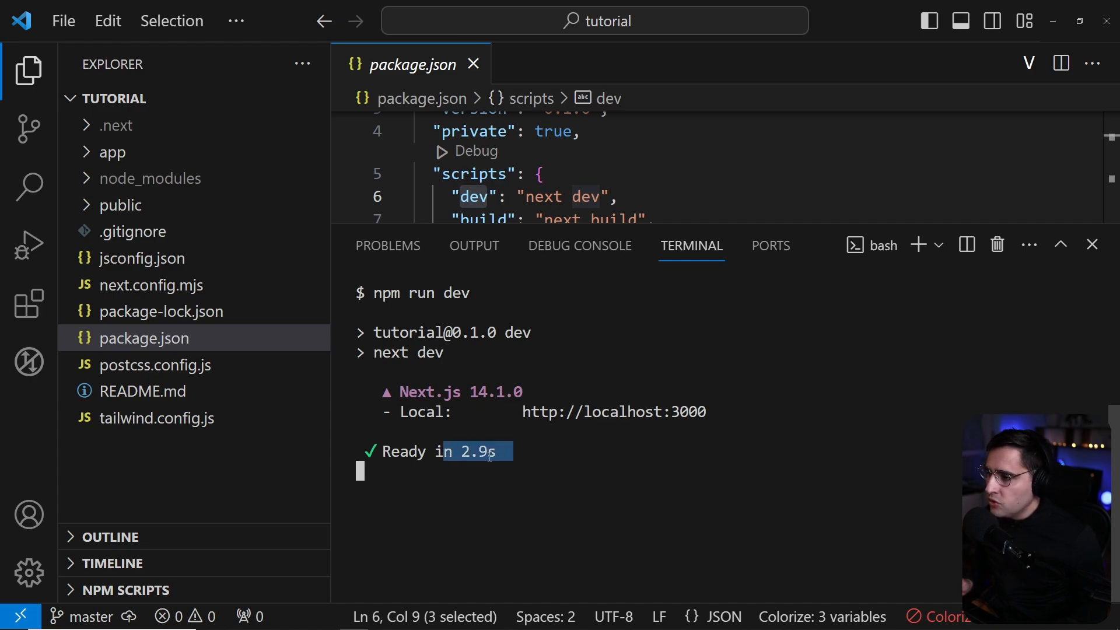
mouse_move(614, 411)
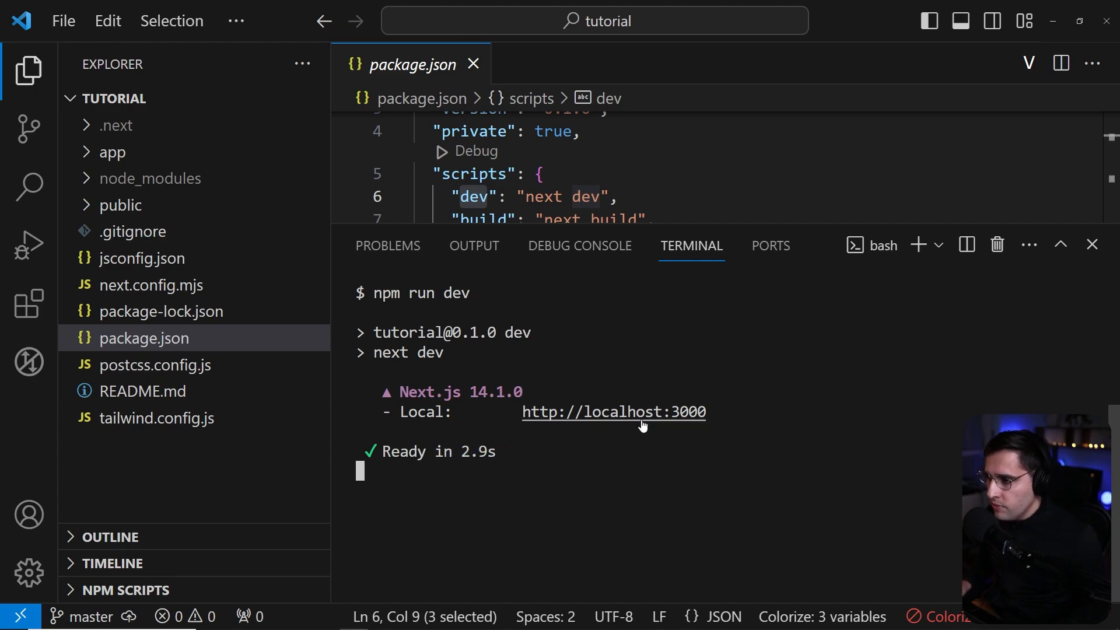
left_click(613, 411)
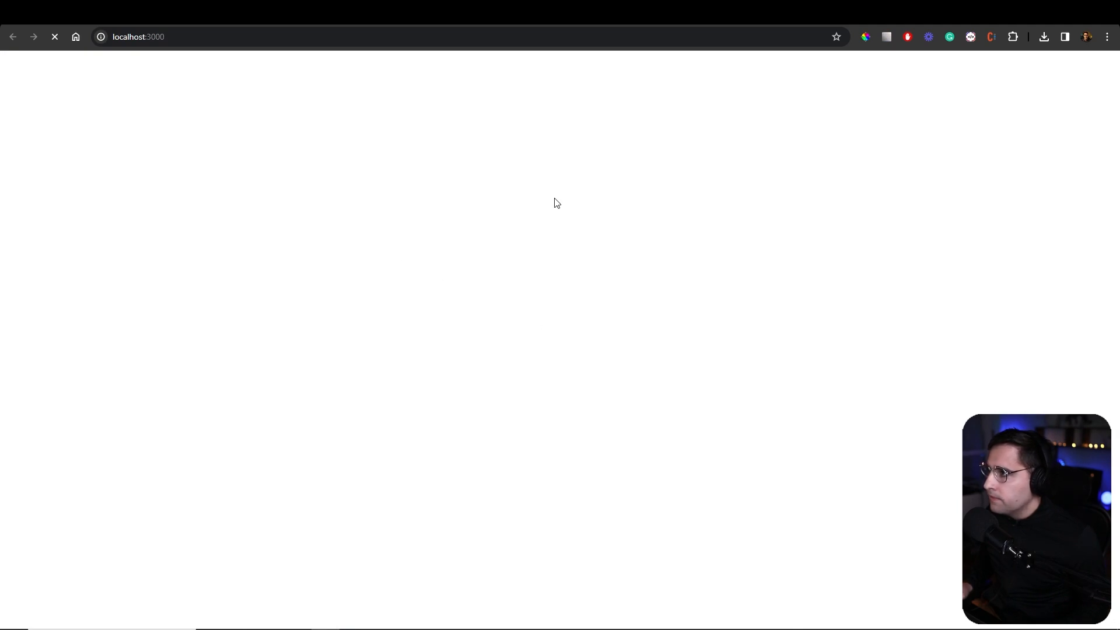
mouse_move(418, 213)
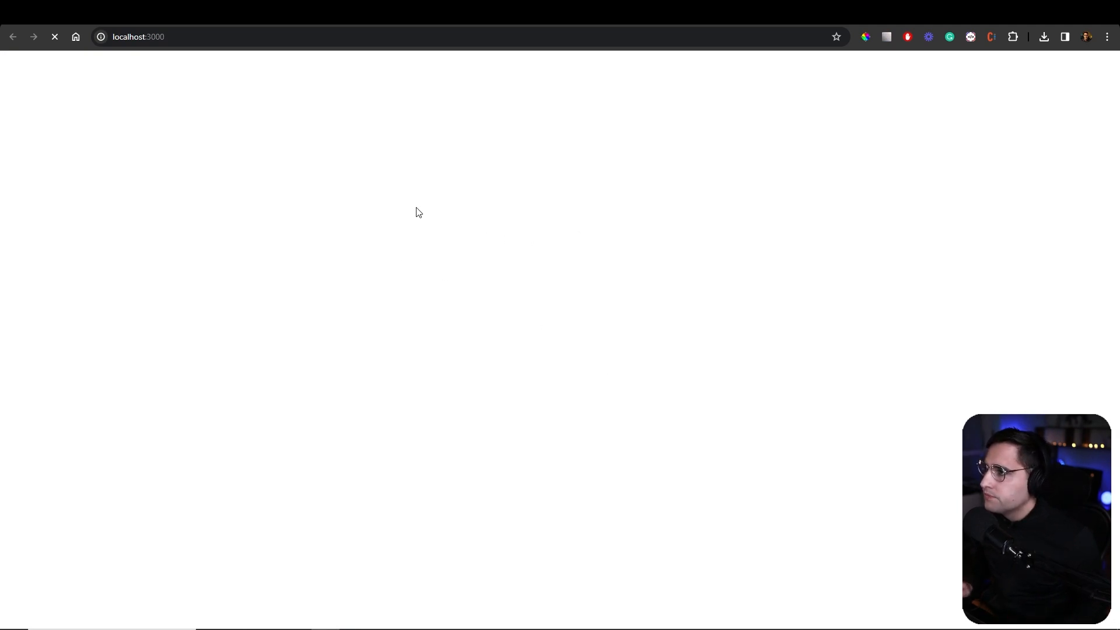